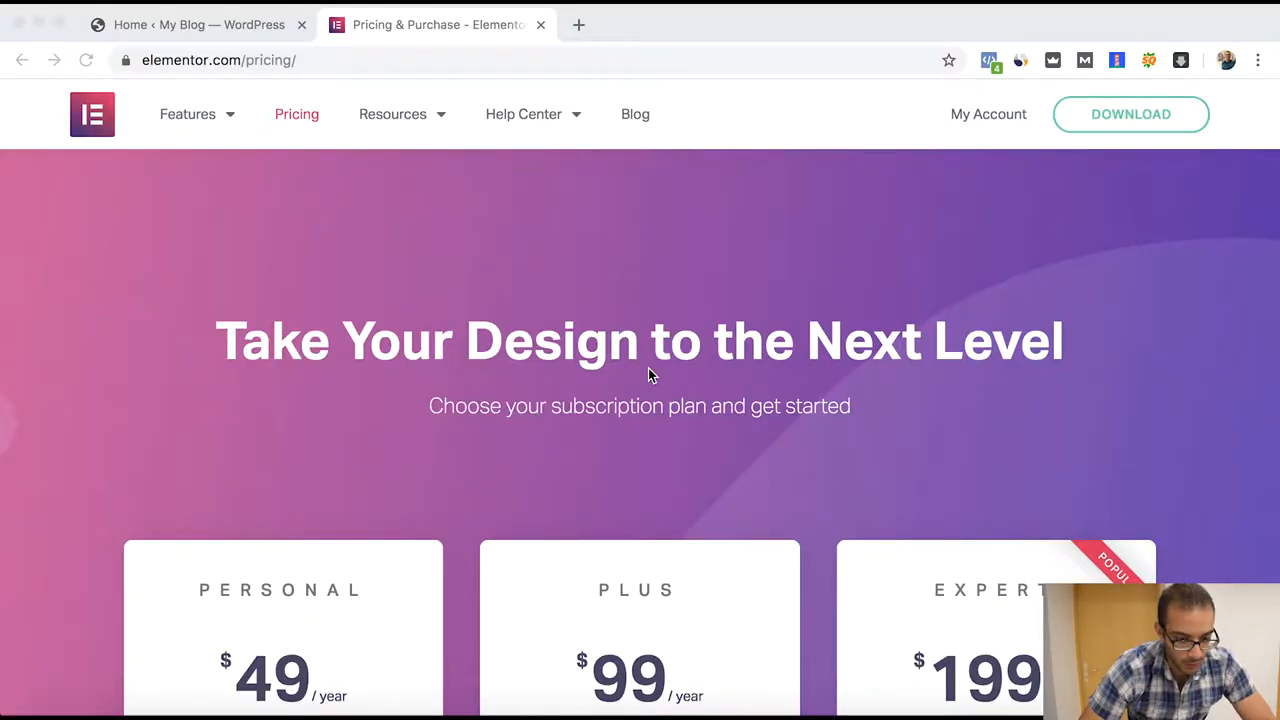
- Scroll the elementor.com pricing page down to the Personal, Plus and Expert plan cards
scroll("down", 3)
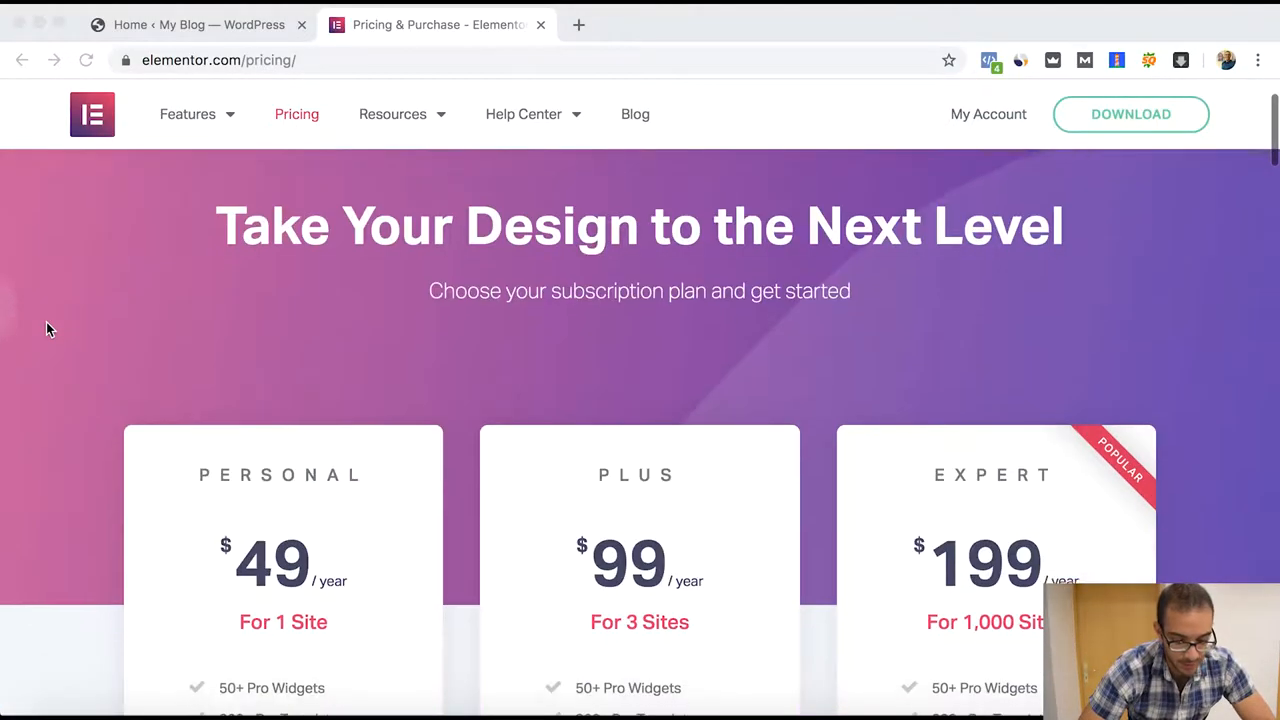
scroll("down", 3)
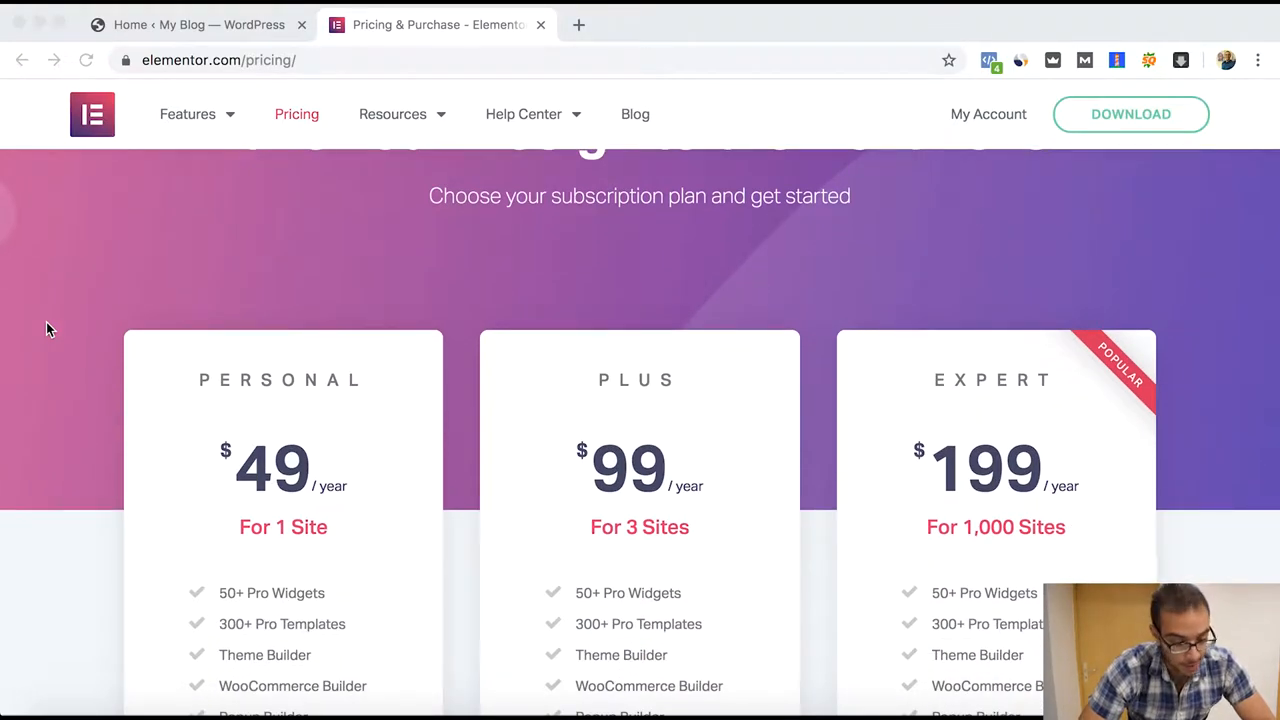
scroll("down", 3)
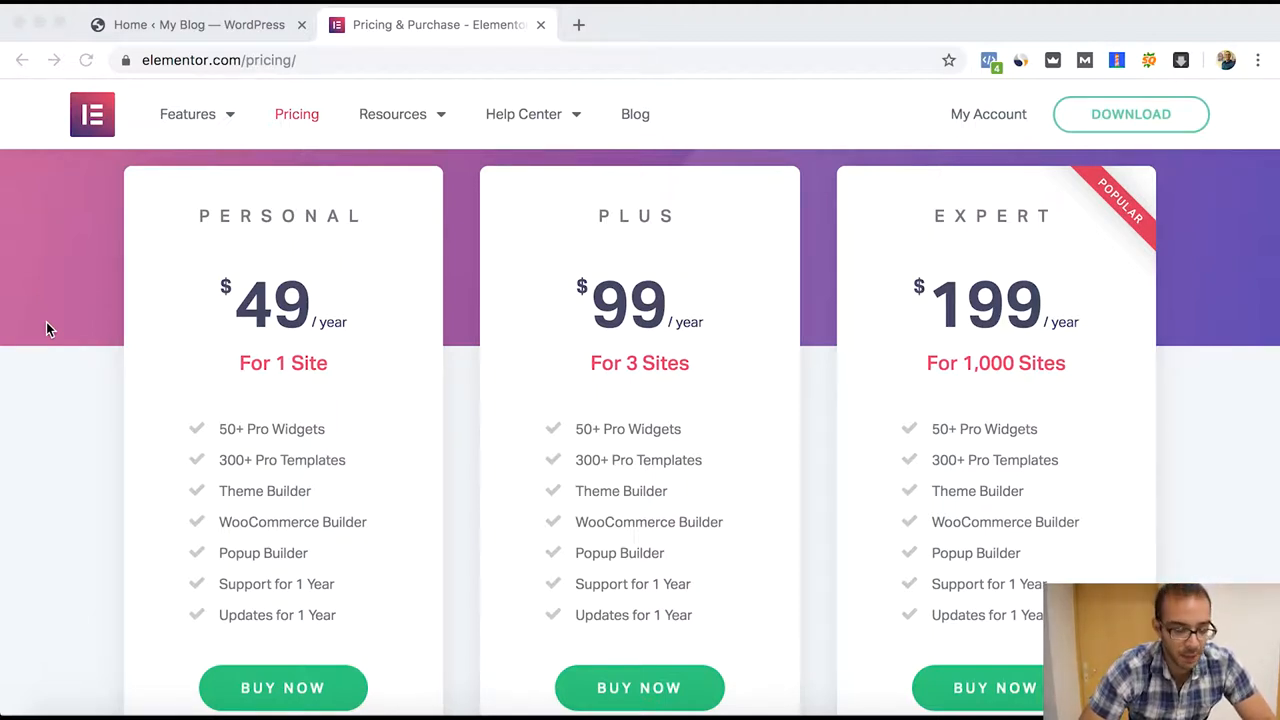
scroll("down", 3)
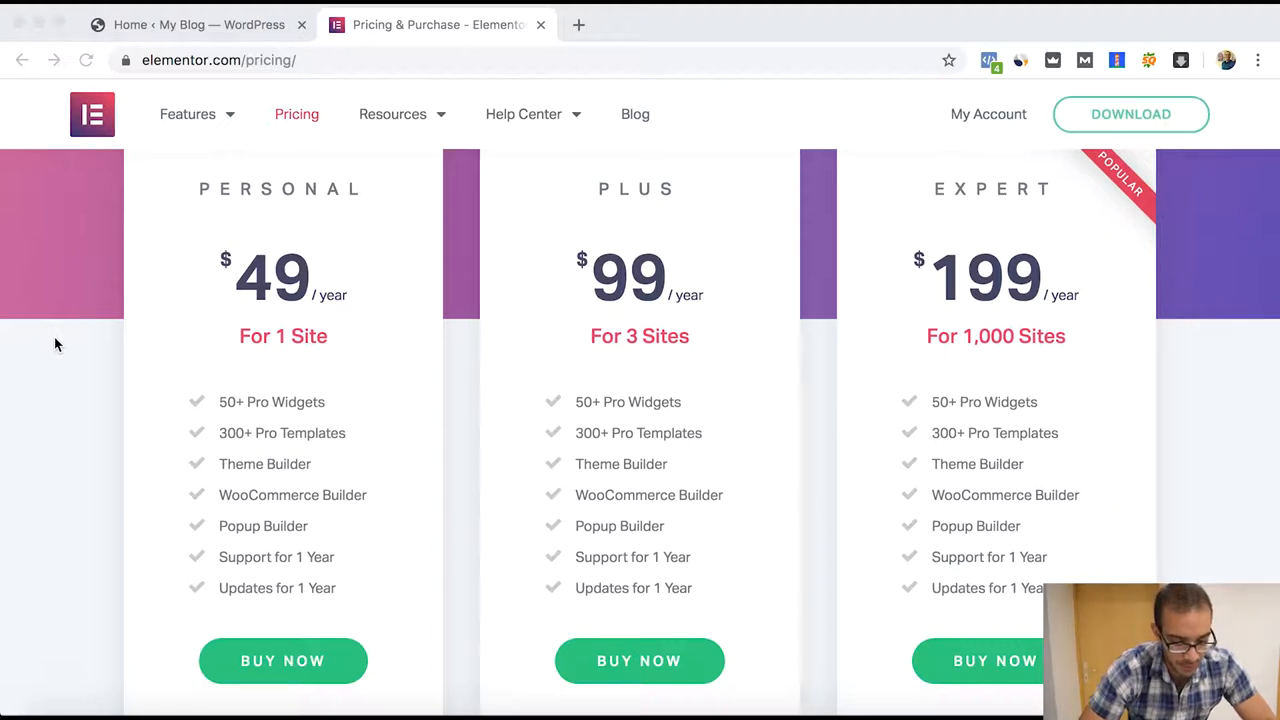
mouse_move(536, 268)
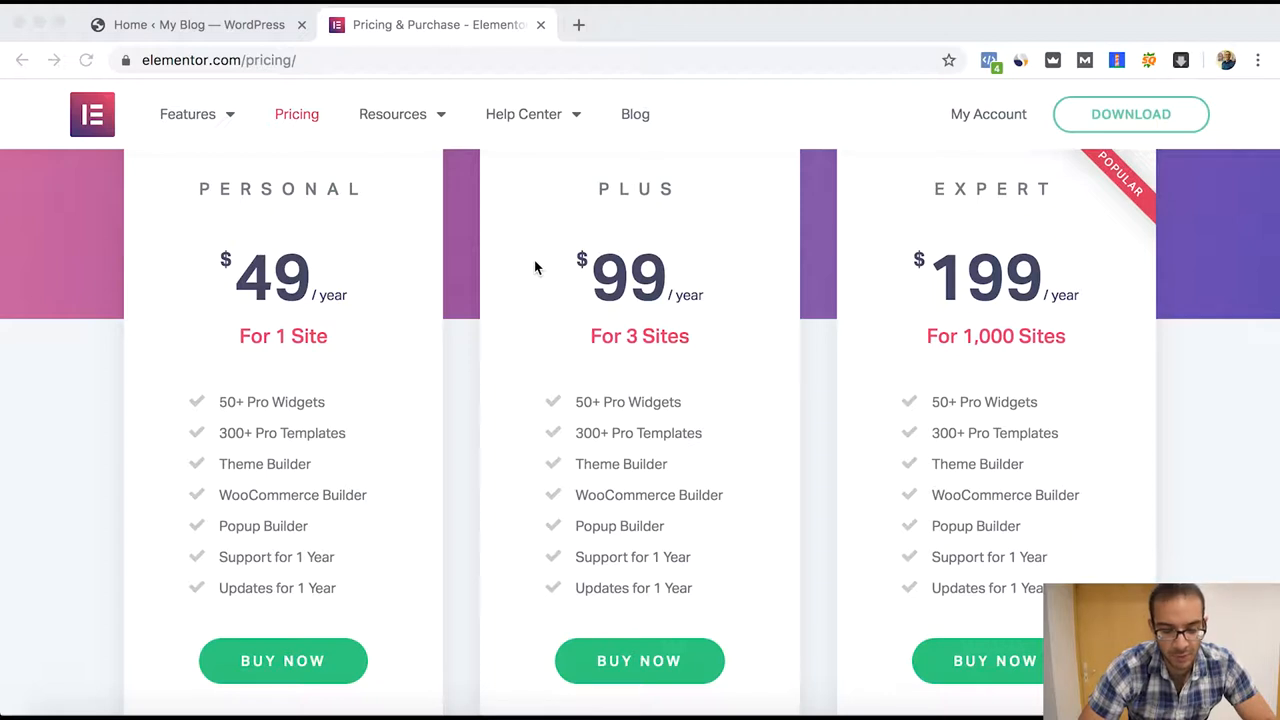
mouse_move(742, 284)
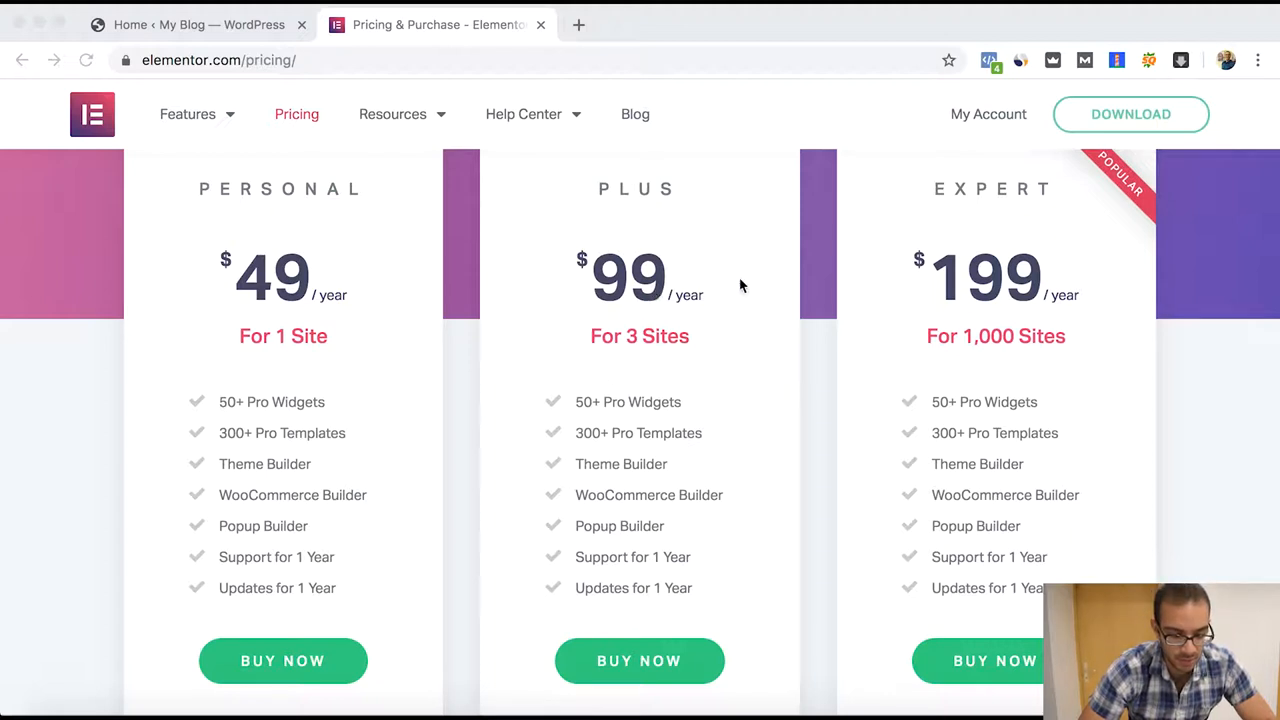
mouse_move(756, 352)
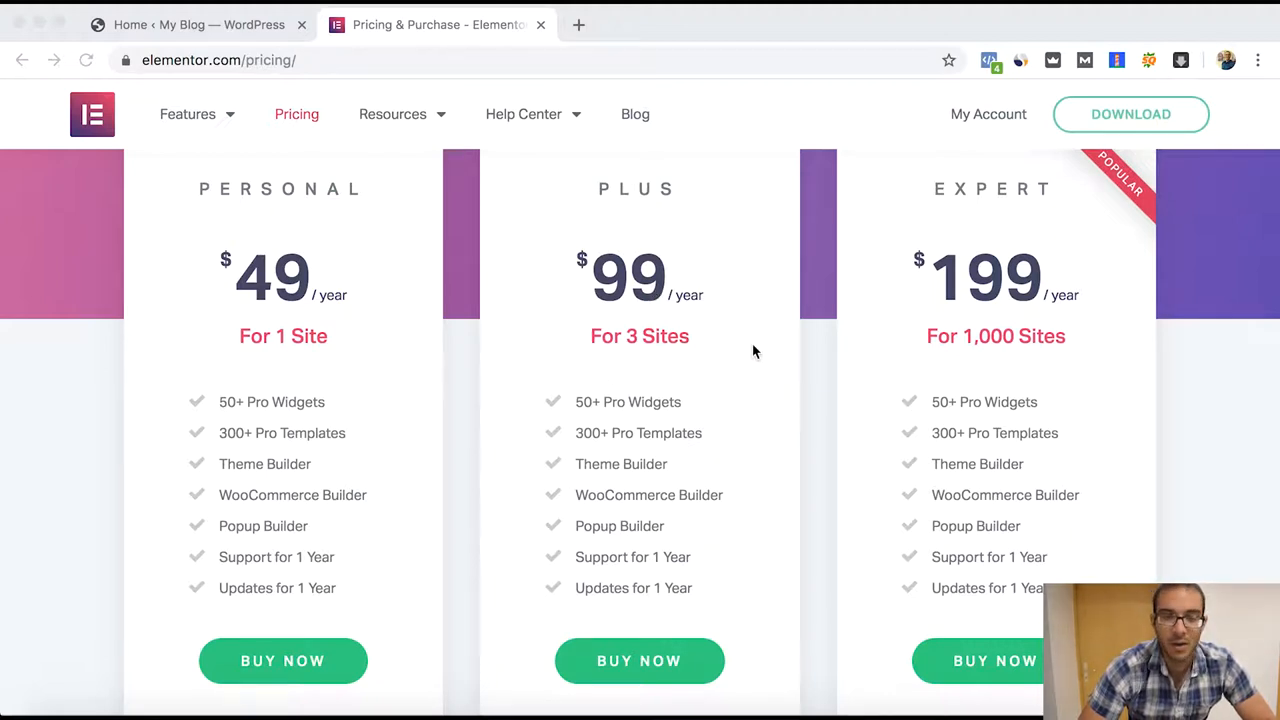
mouse_move(438, 324)
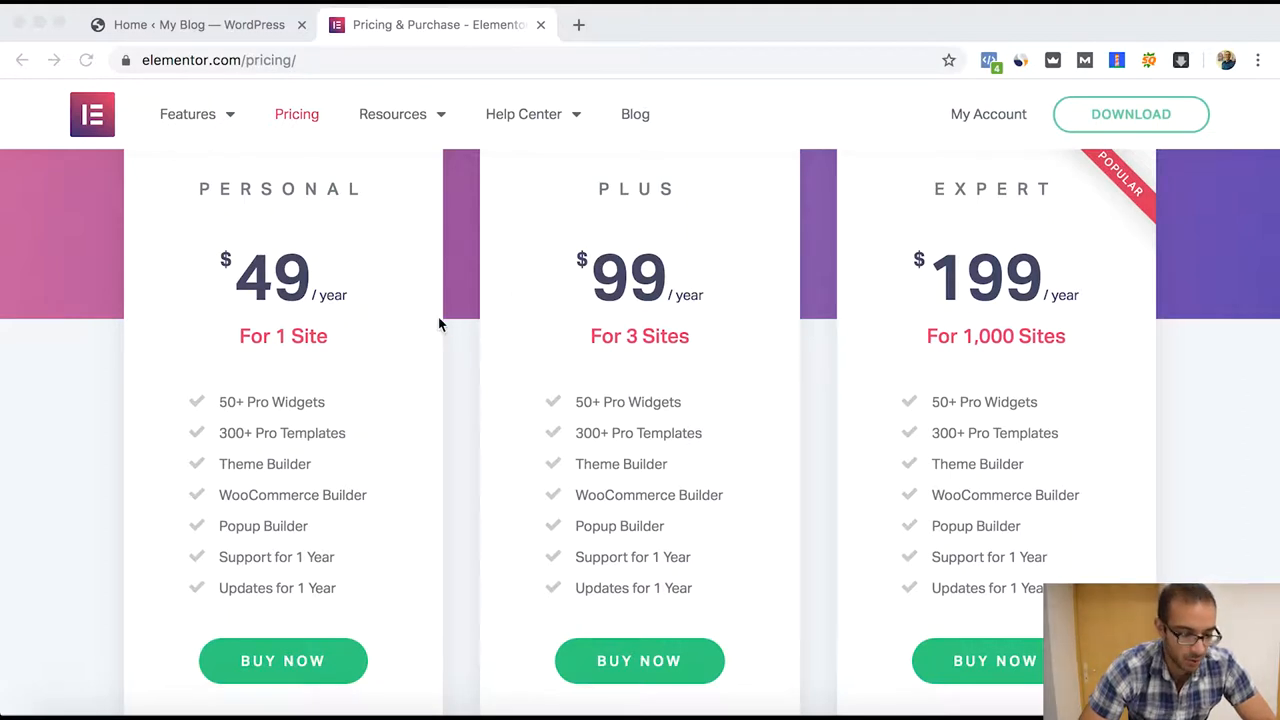
mouse_move(390, 236)
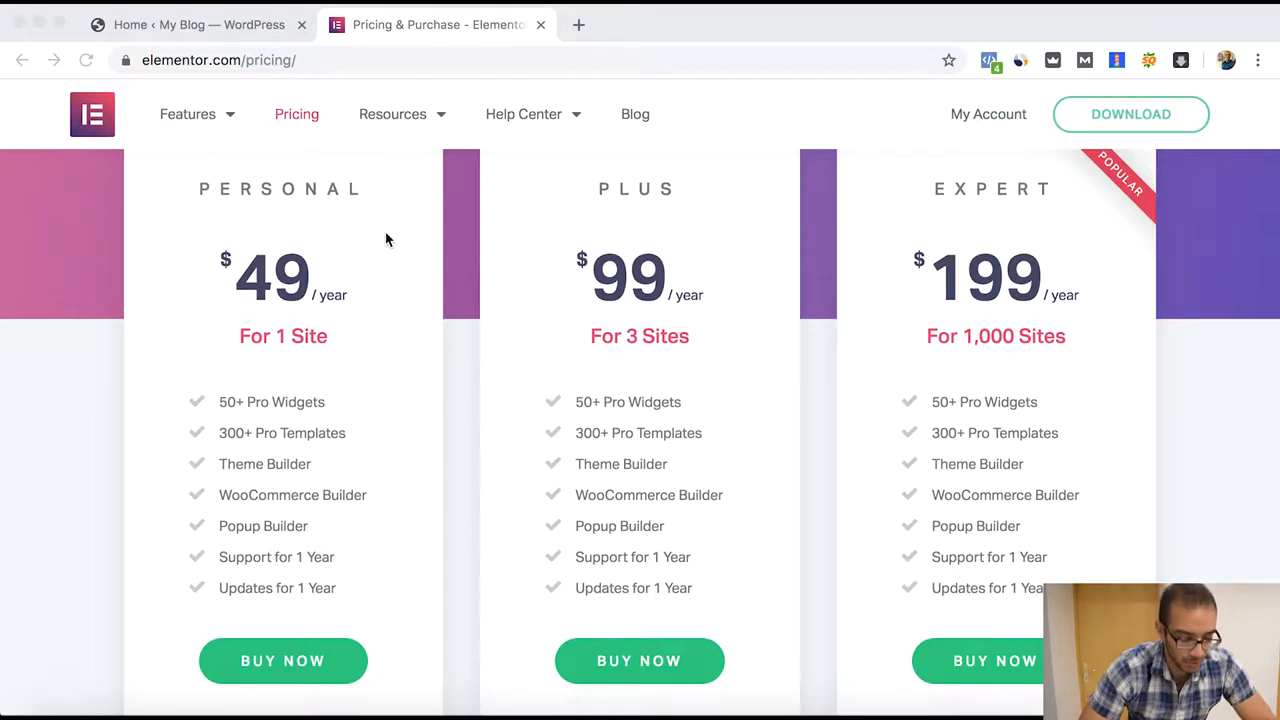
mouse_move(388, 294)
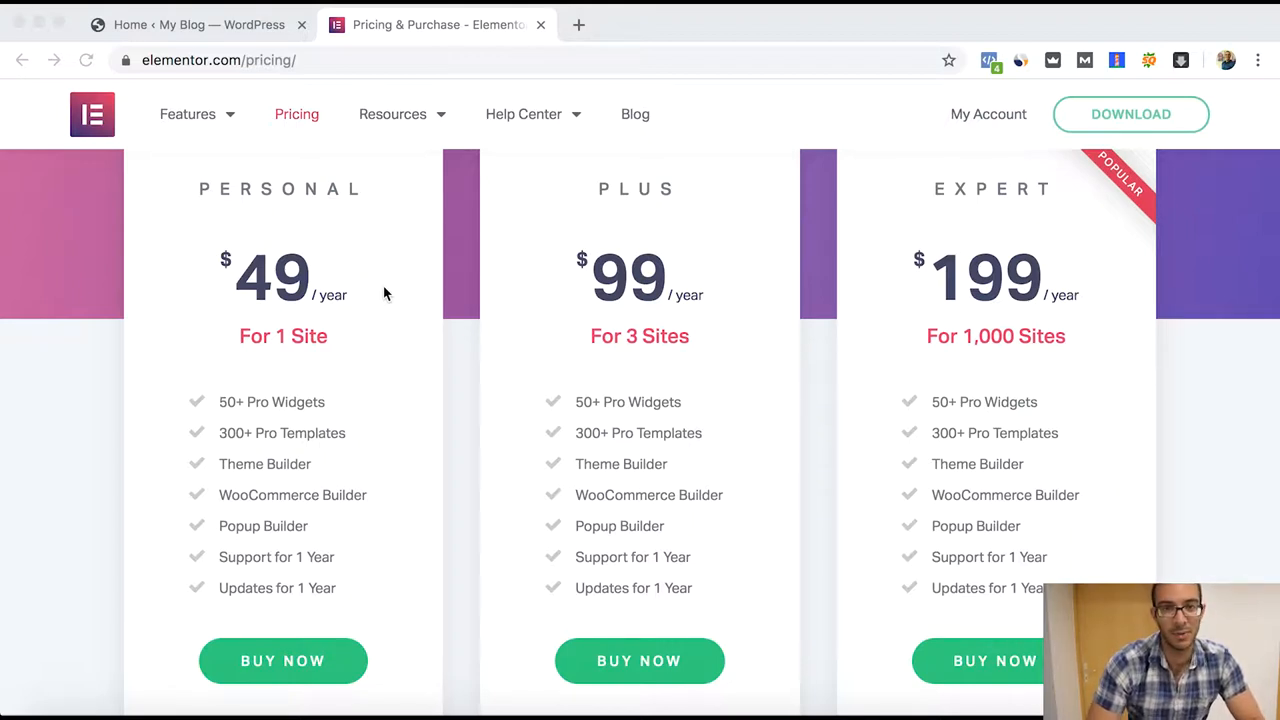
scroll("down", 3)
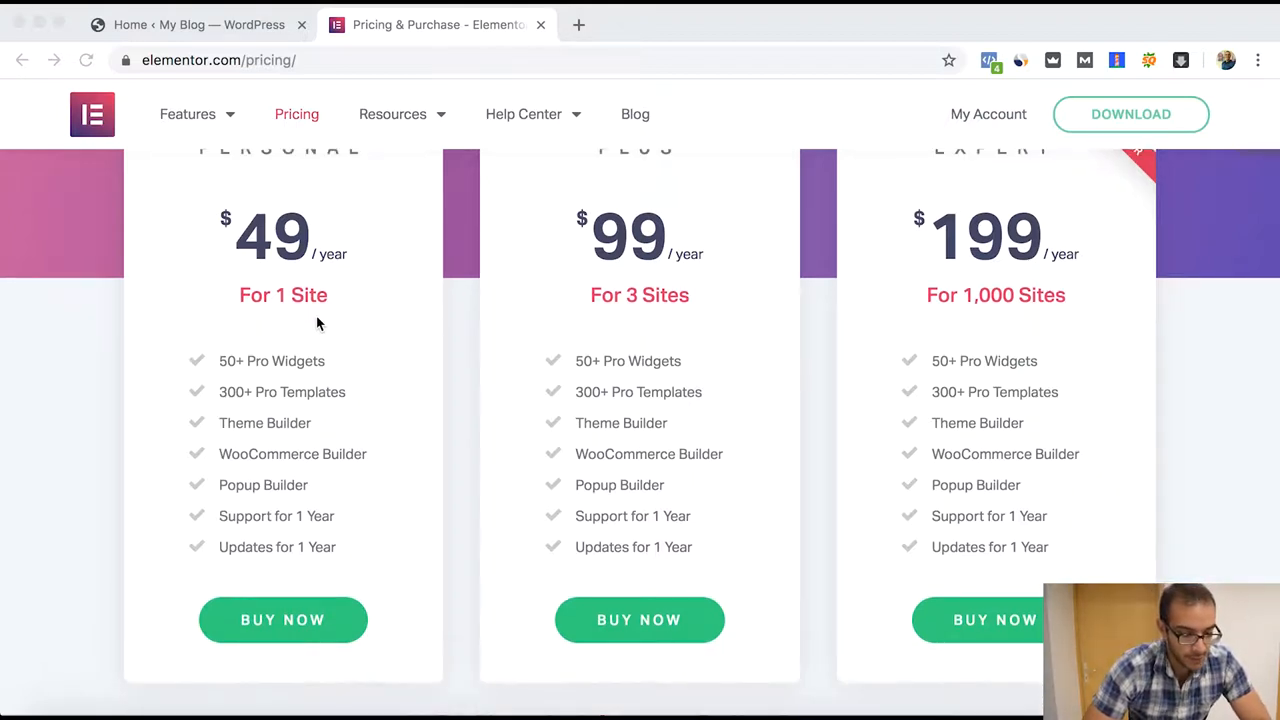
mouse_move(220, 374)
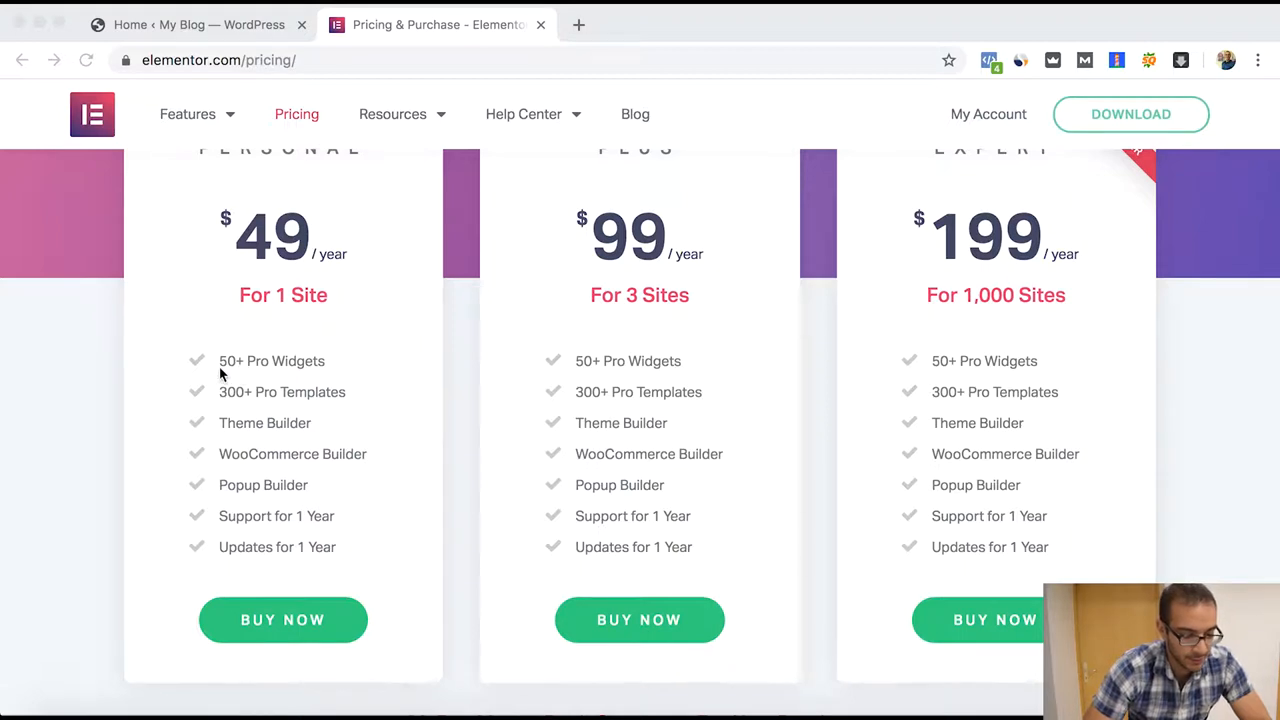
mouse_move(296, 364)
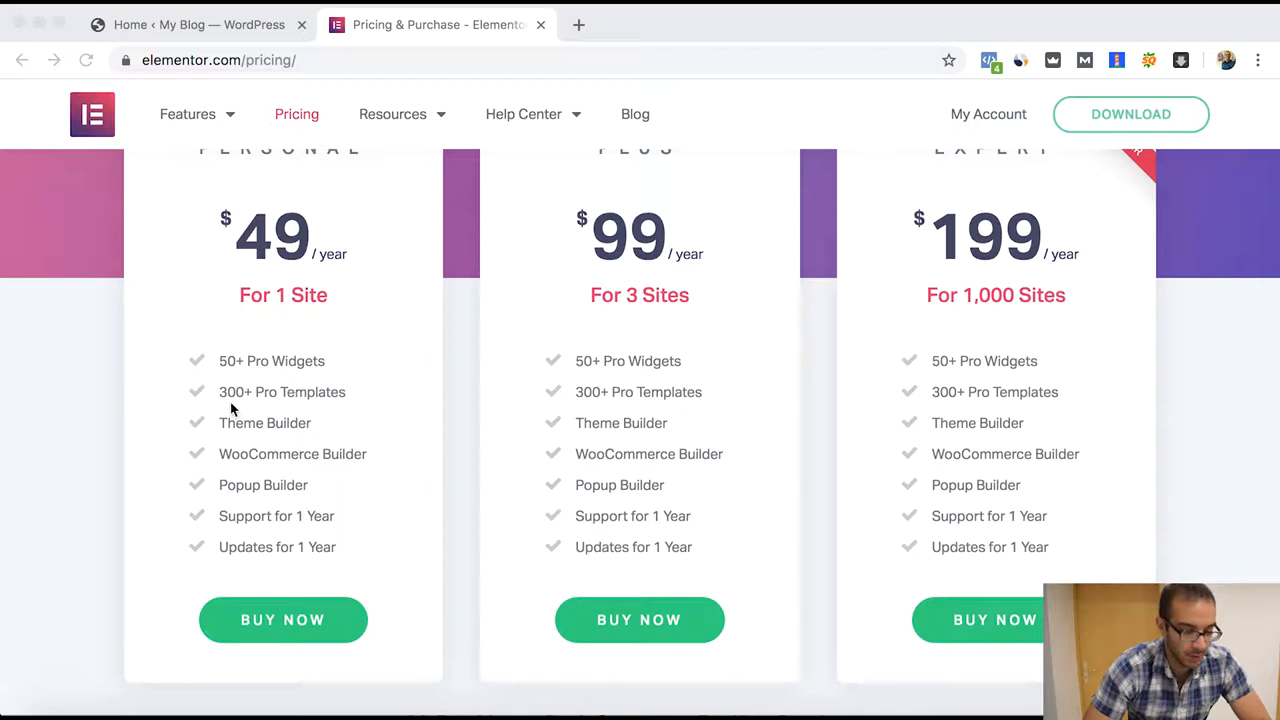
mouse_move(344, 400)
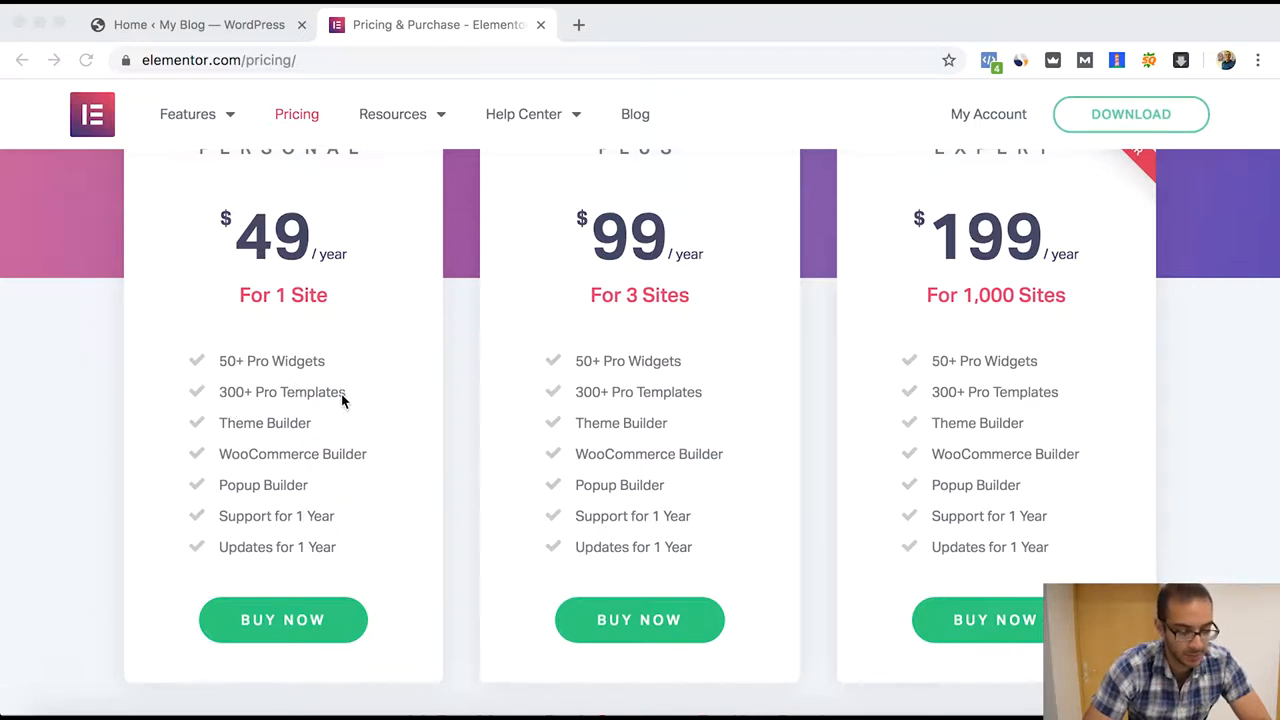
mouse_move(378, 460)
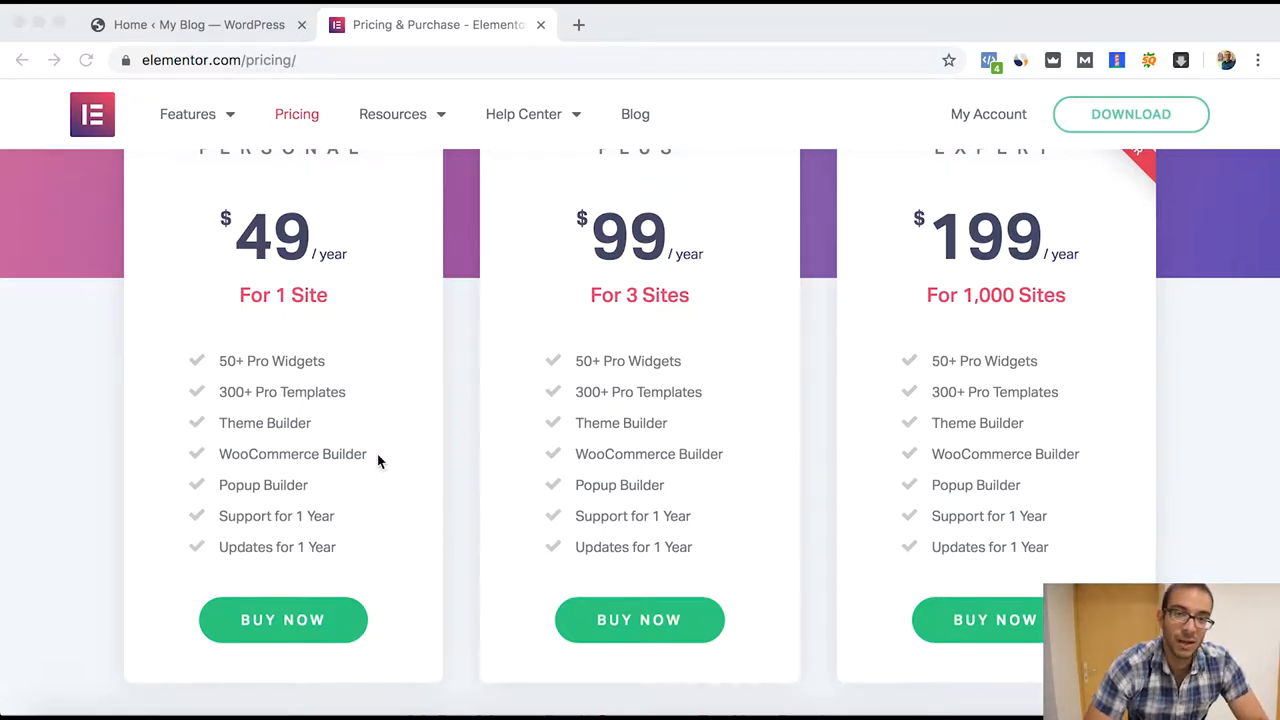
mouse_move(240, 28)
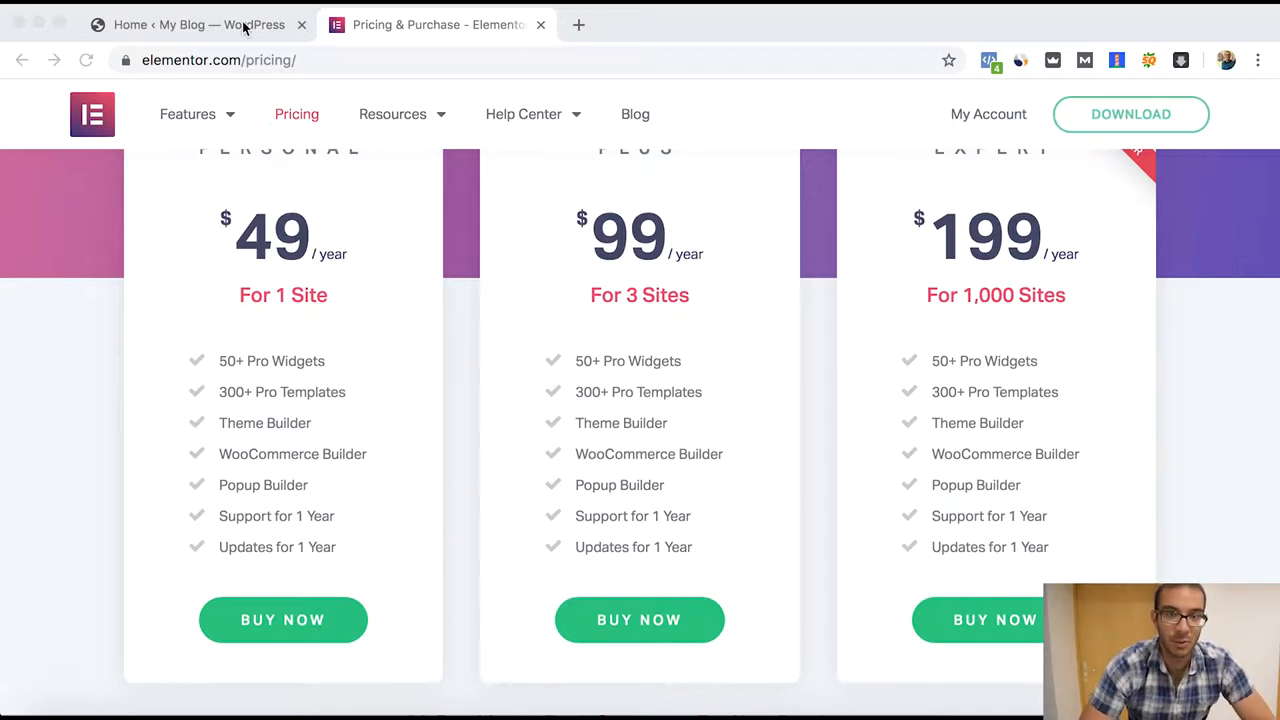
- Switch to the WordPress tab and scroll the Elements panel down to the Pro widgets
left_click(190, 24)
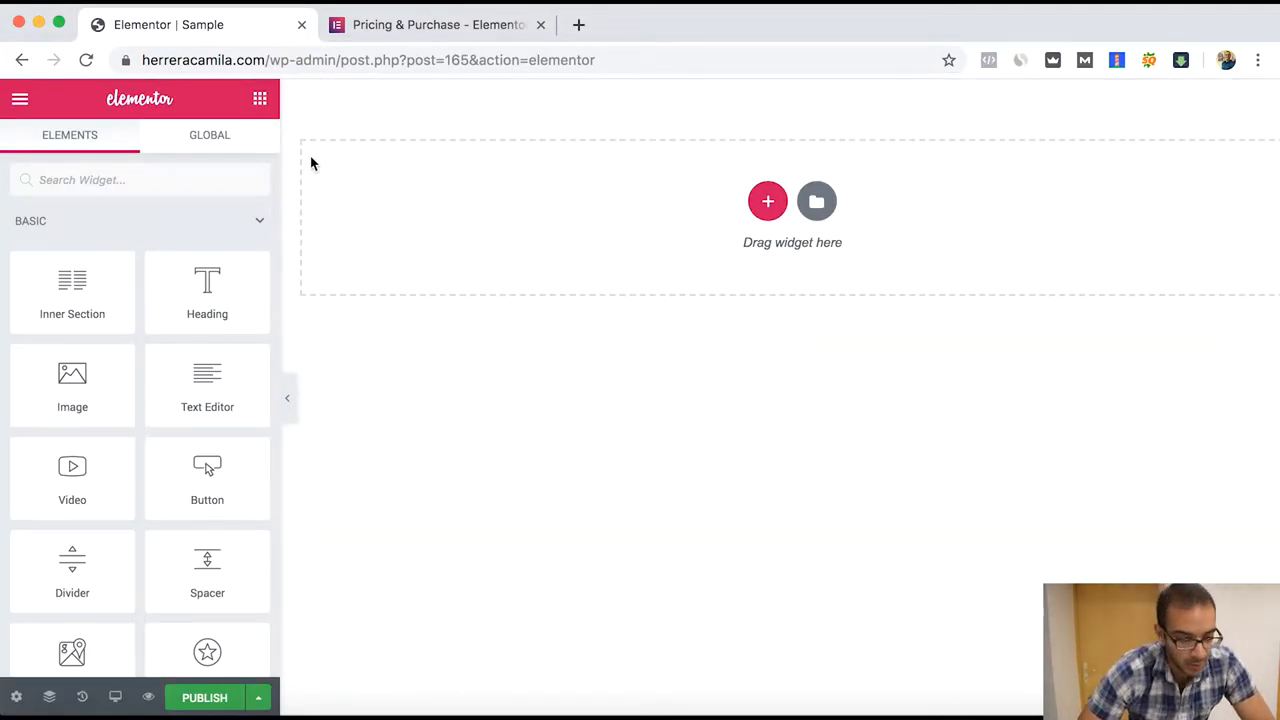
scroll("down", 3)
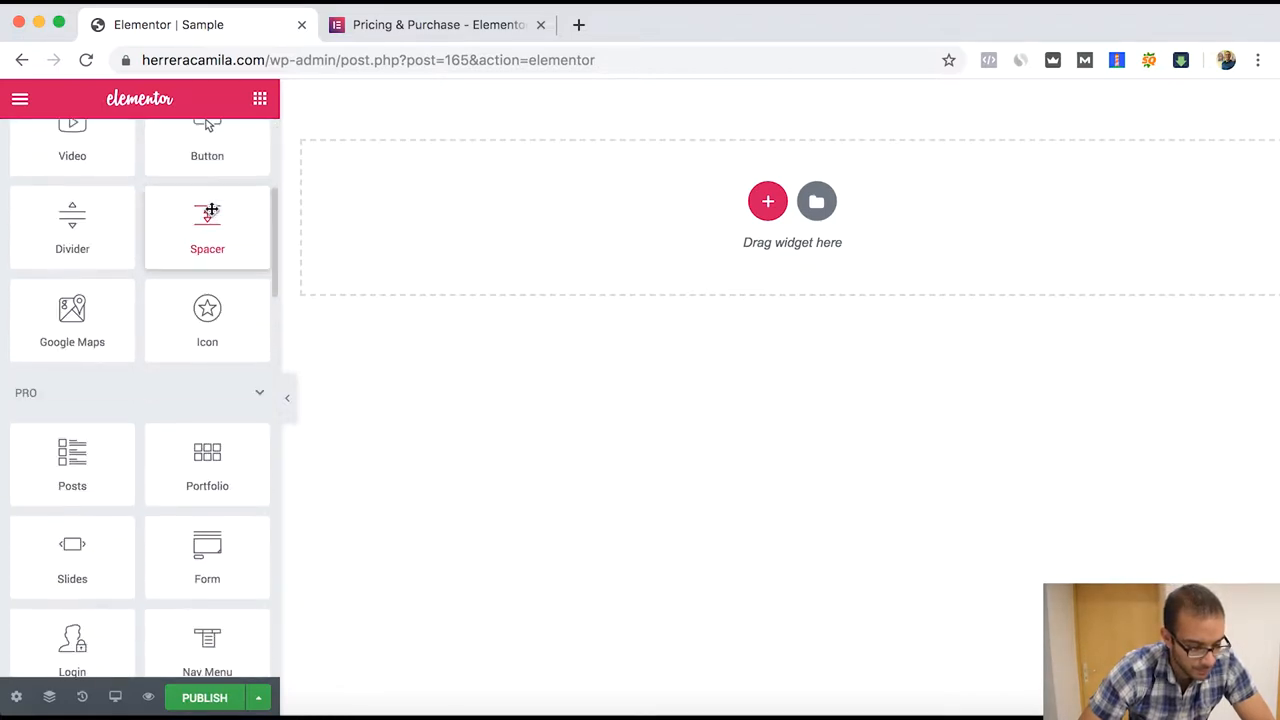
scroll("down", 3)
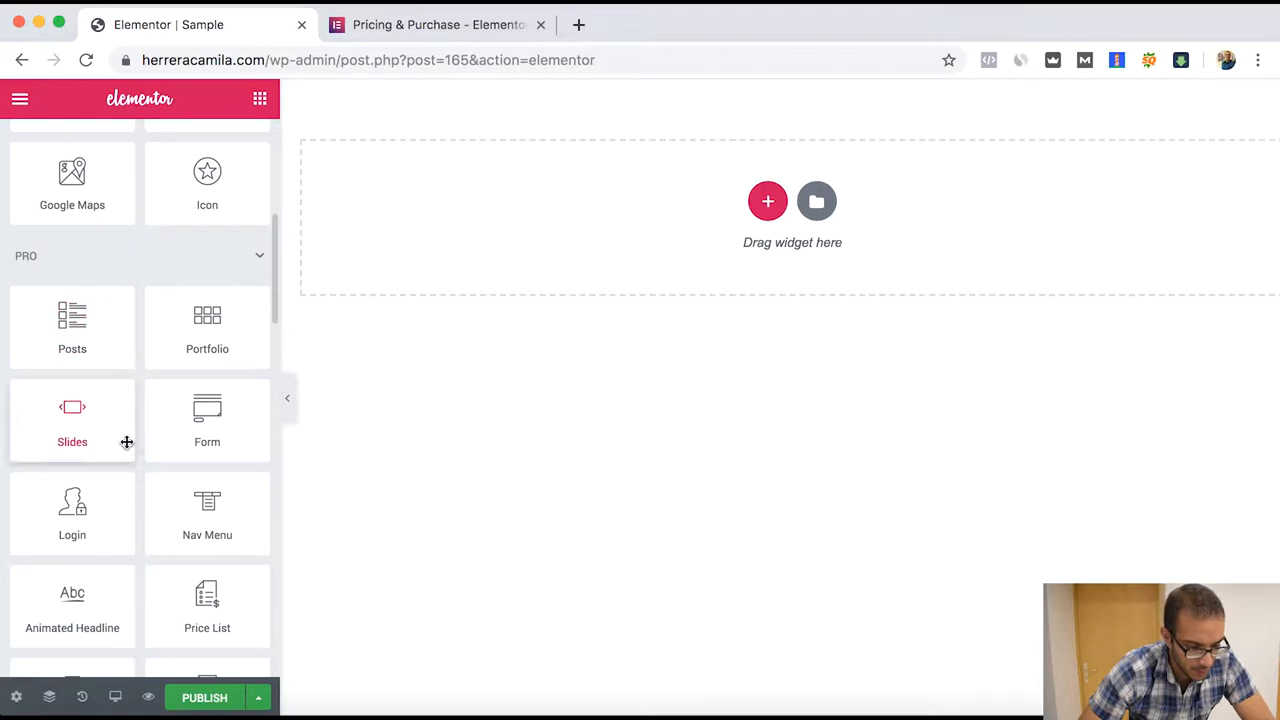
mouse_move(166, 272)
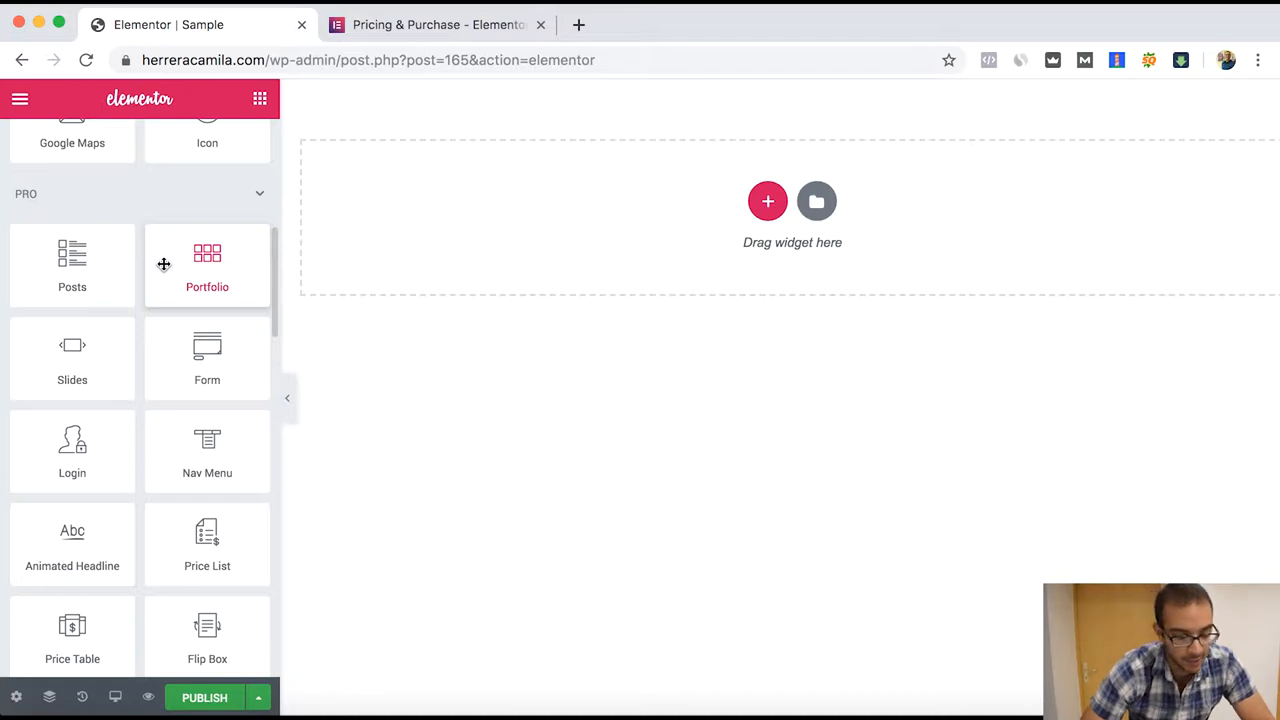
- Add a new two-column section and place a Posts widget in the left column
left_click(768, 200)
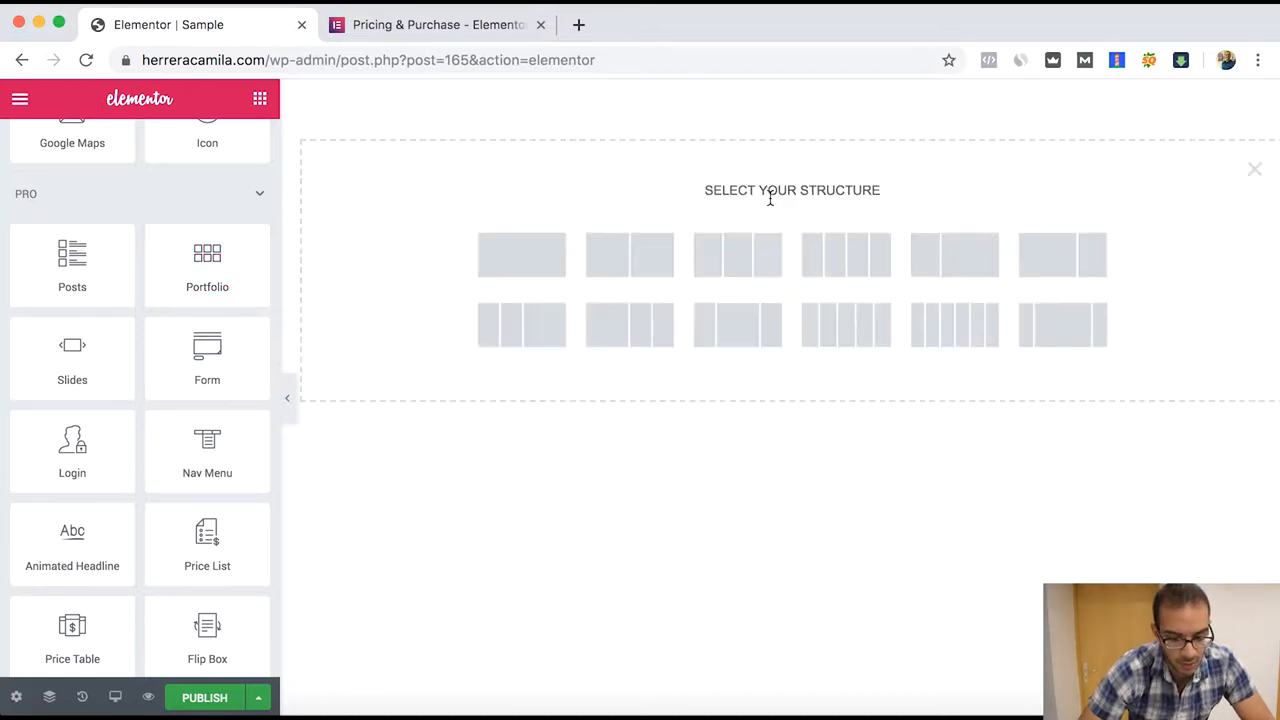
left_click(520, 254)
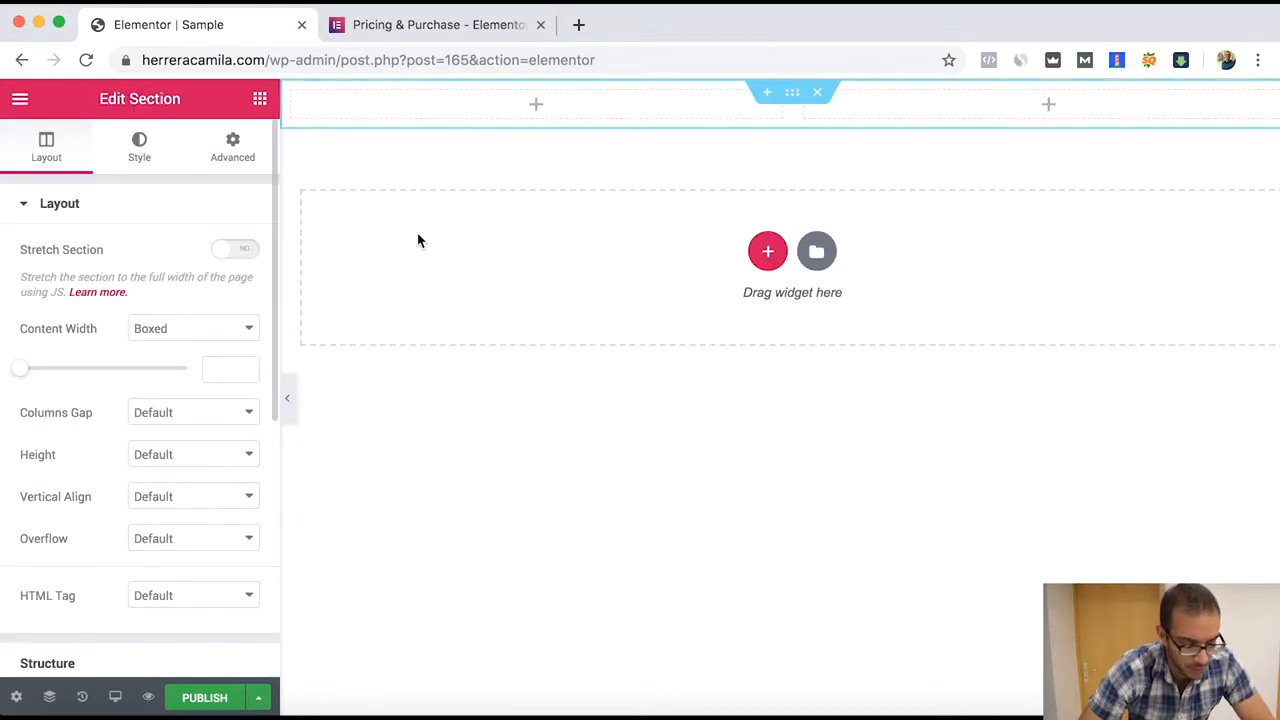
left_click(20, 98)
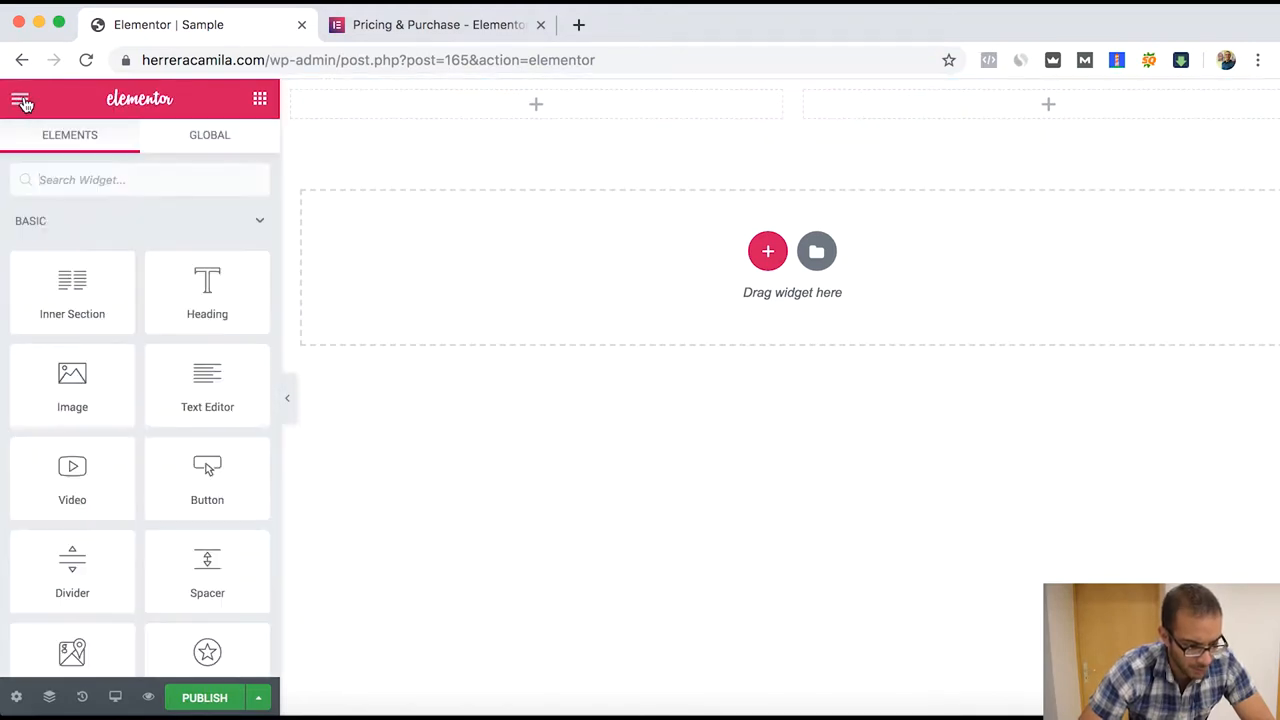
scroll("down", 3)
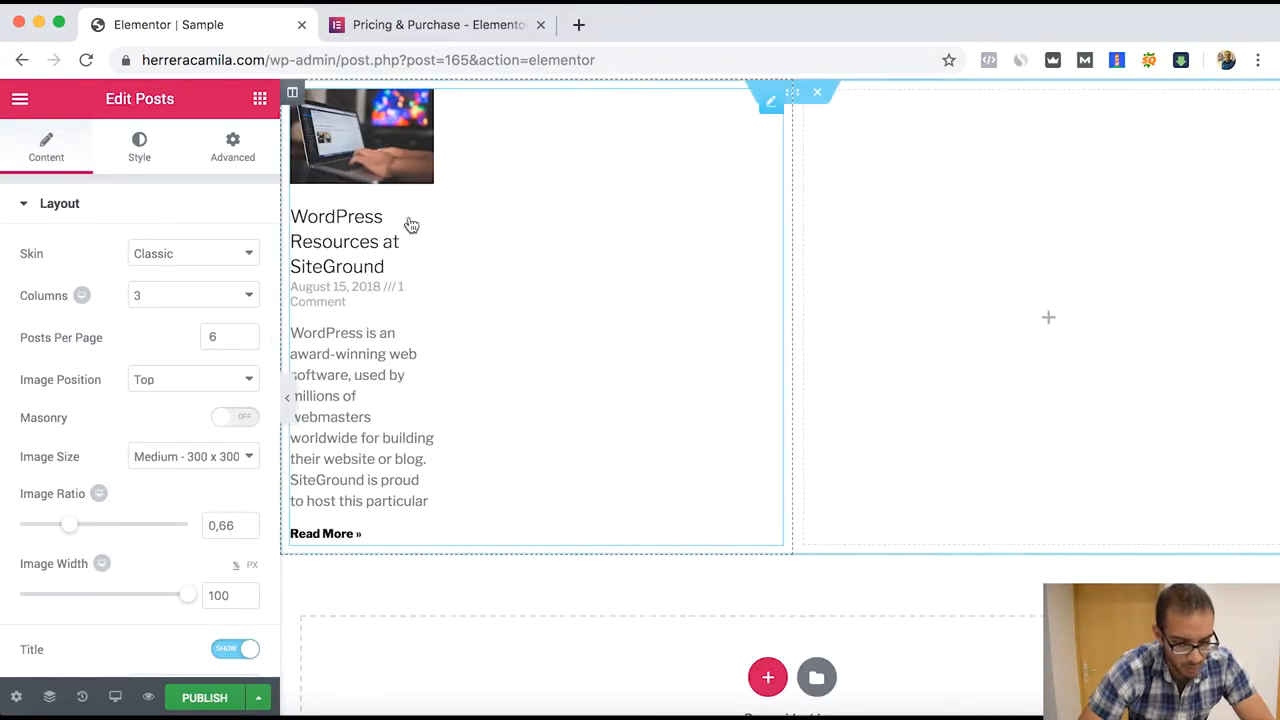
- Return to the Elements list and place a Portfolio post thumbnail in the right column
left_click(20, 98)
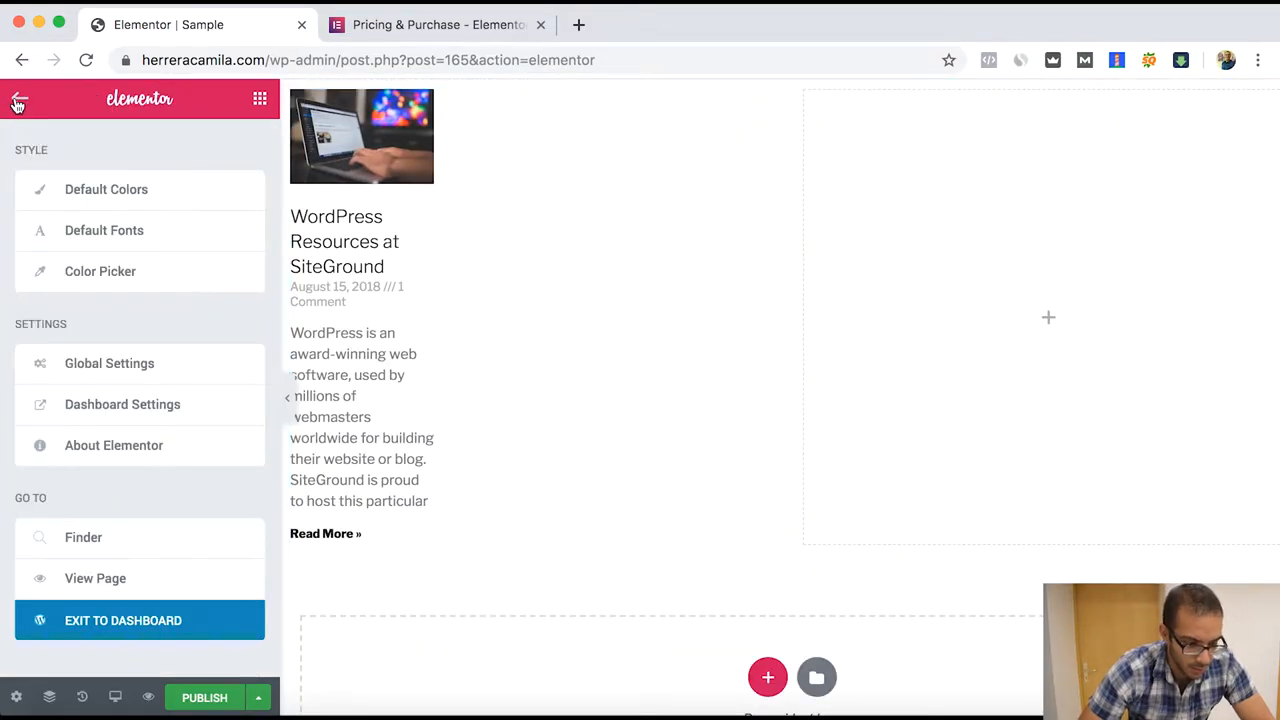
left_click(18, 100)
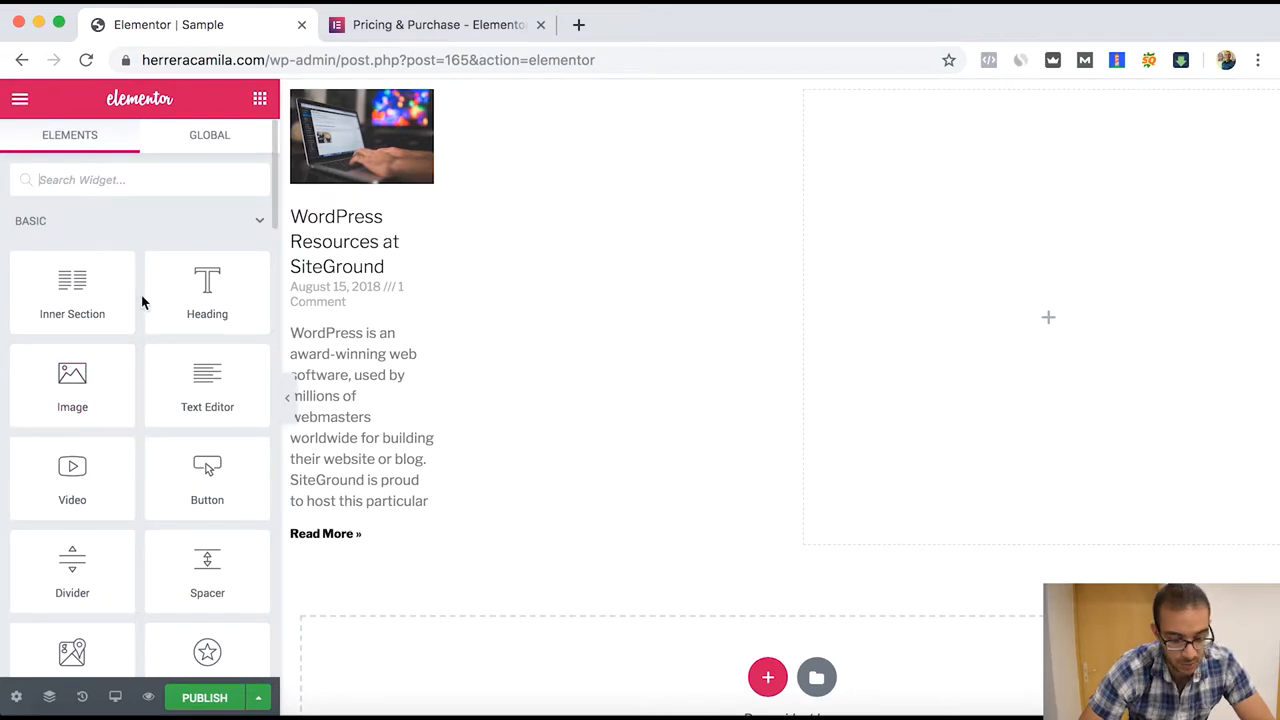
scroll("down", 3)
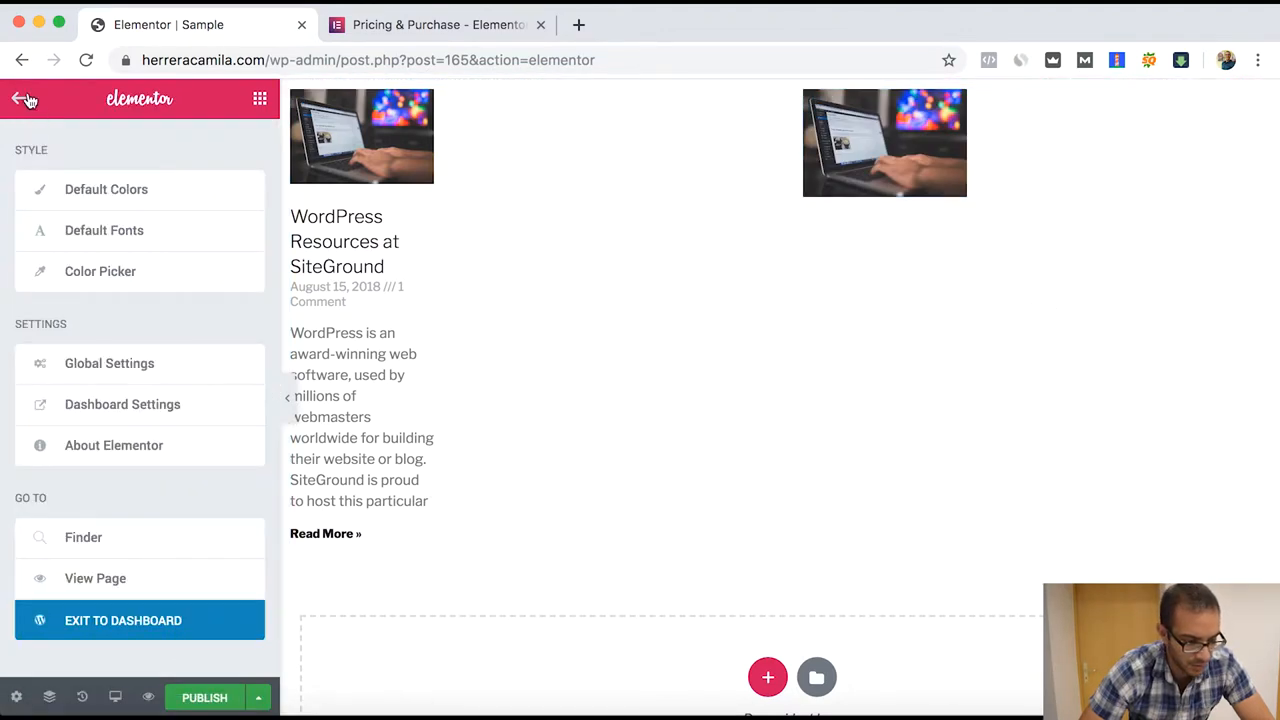
- Place a Slides widget below the Portfolio and cycle through its three placeholder slides
left_click(20, 98)
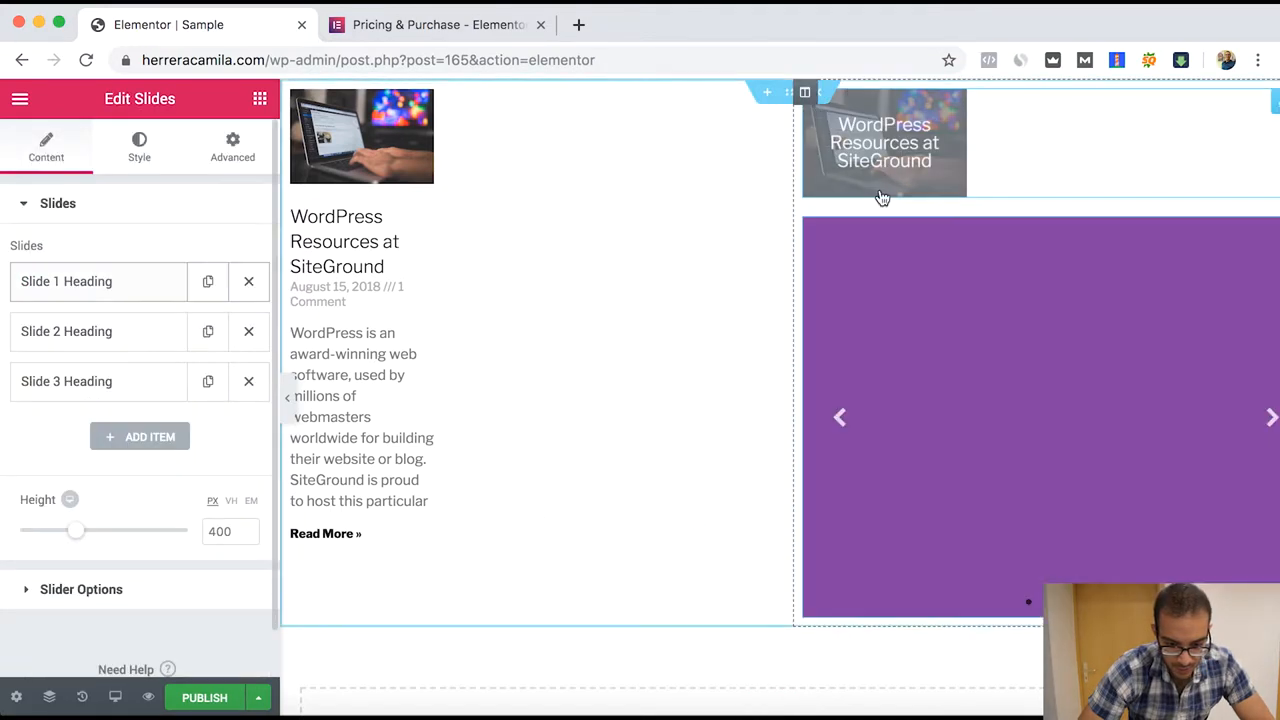
left_click(1272, 418)
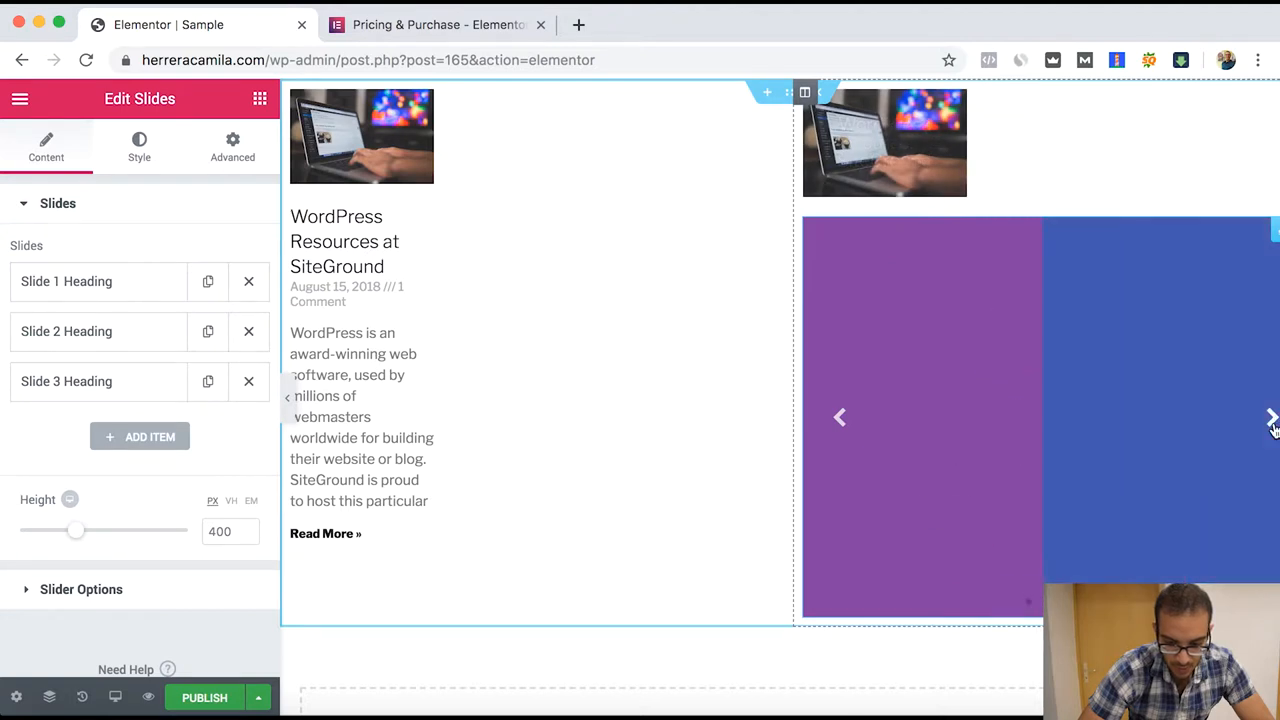
left_click(1272, 418)
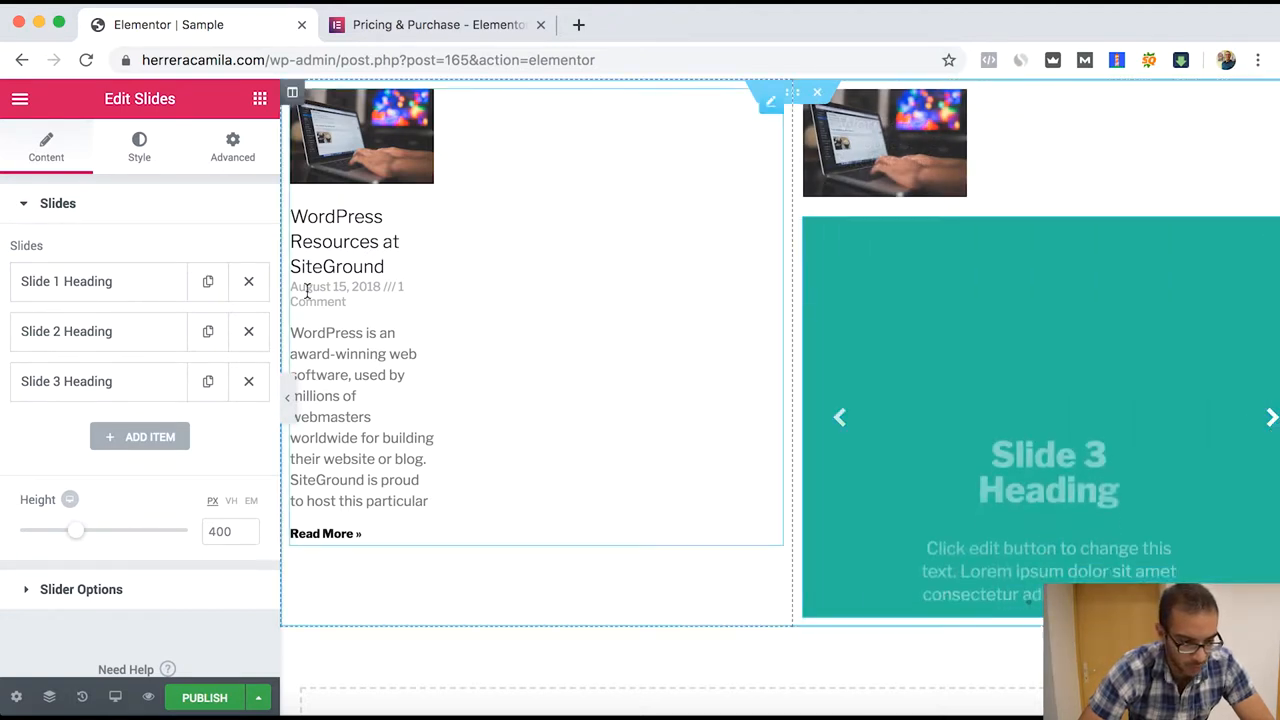
left_click(20, 98)
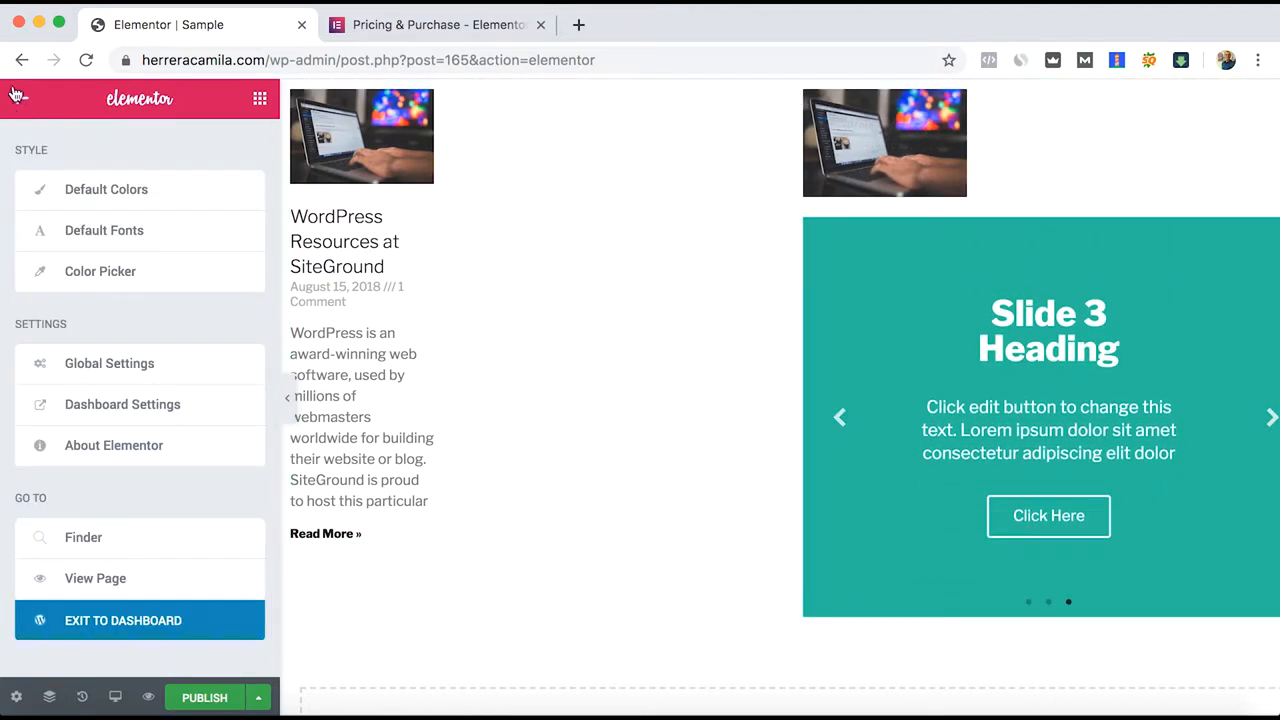
left_click(260, 98)
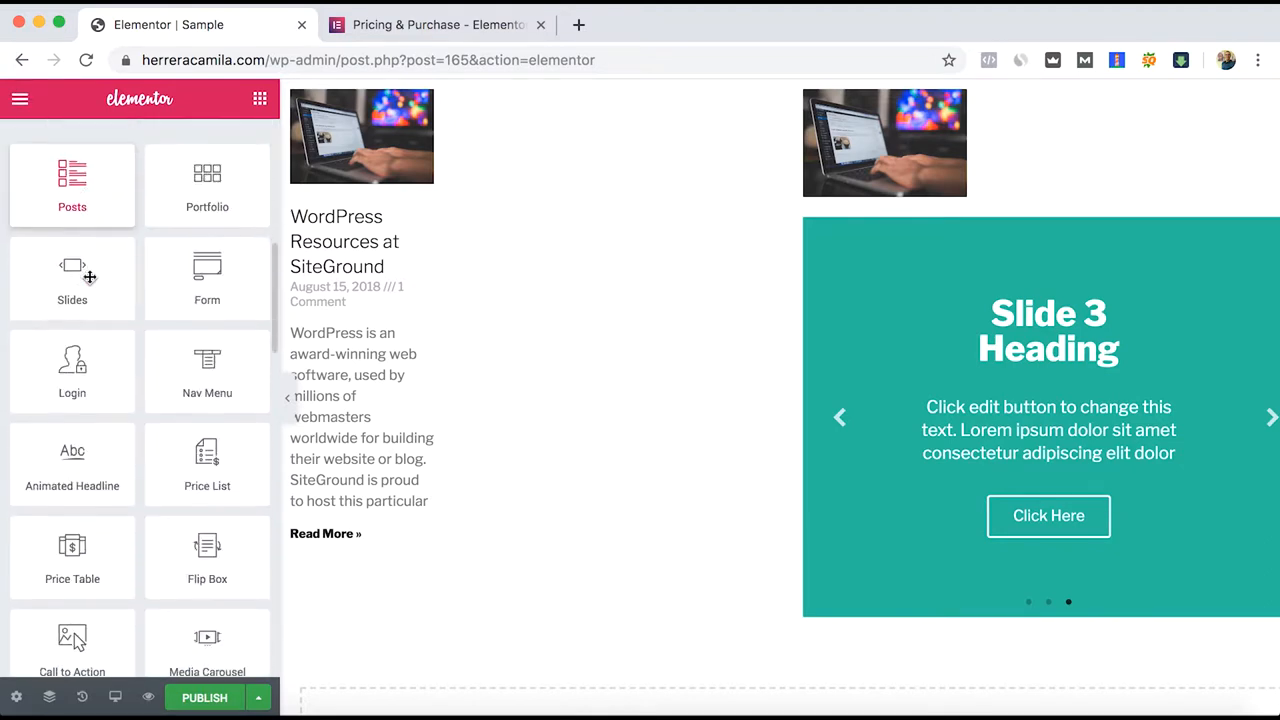
- Add Login and Animated Headline widgets, giving the headline an Underline highlight shape
scroll("down", 3)
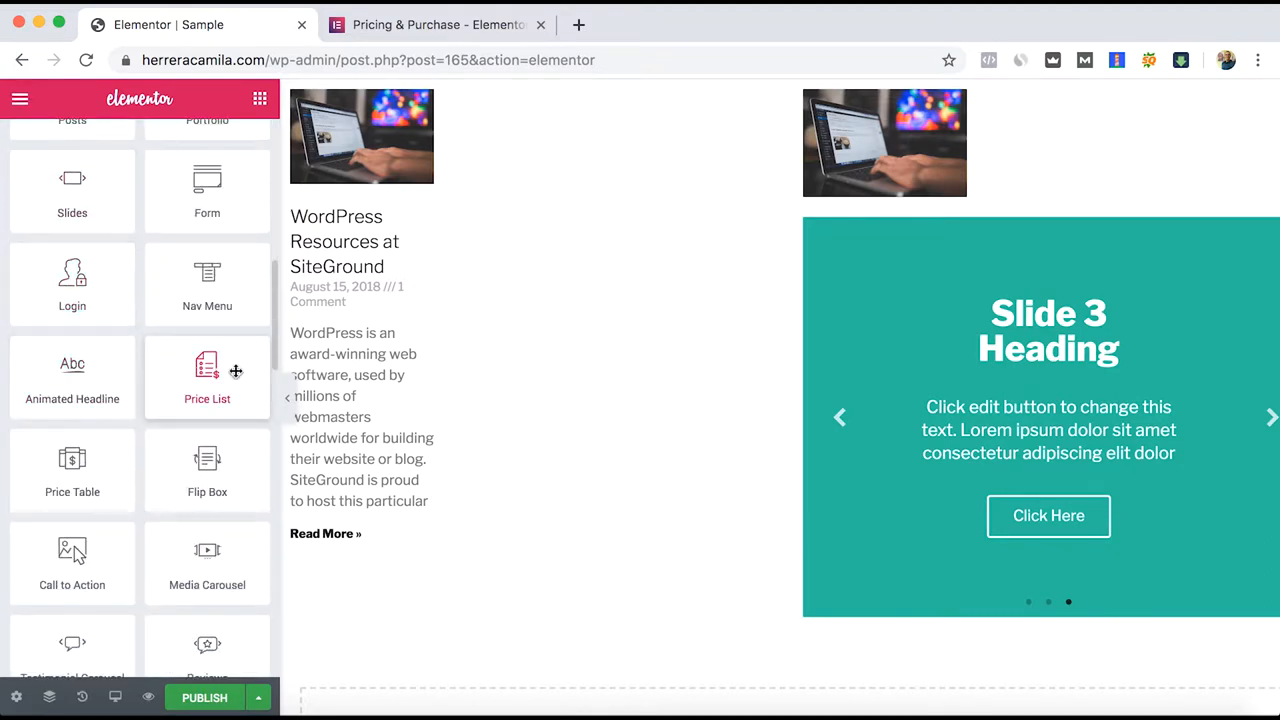
left_click_drag(72, 280, 320, 500)
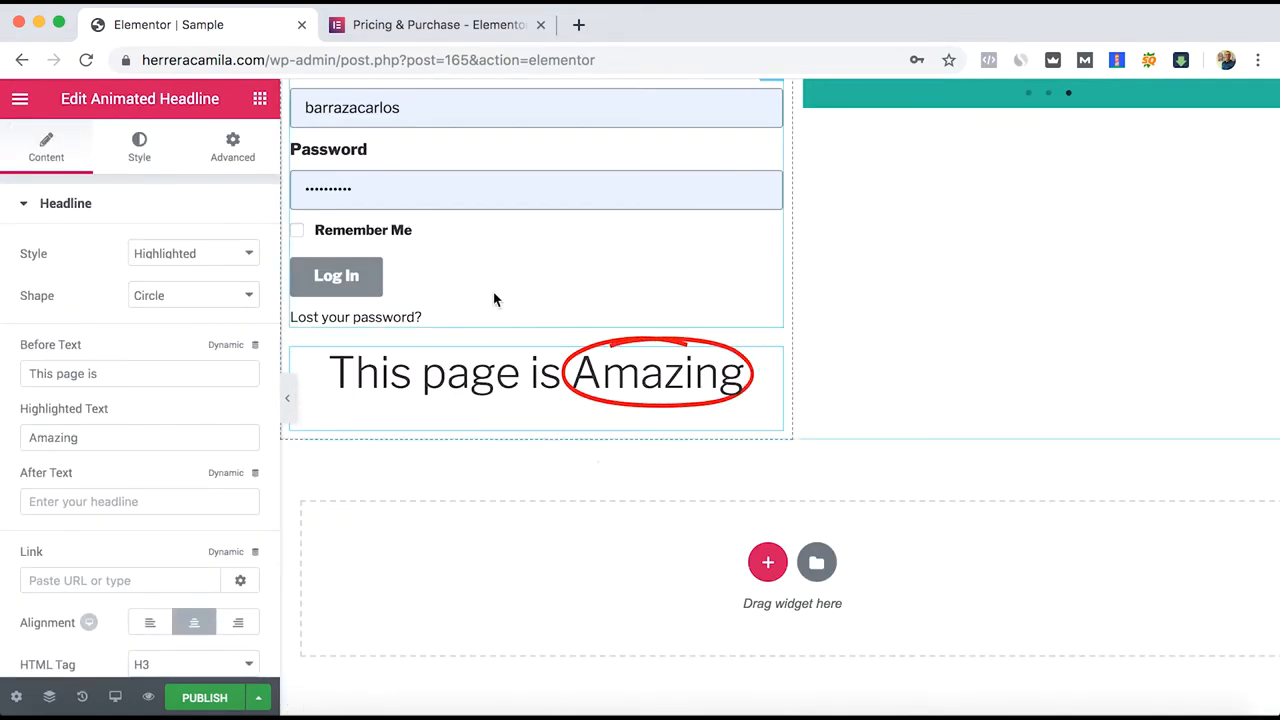
left_click(192, 296)
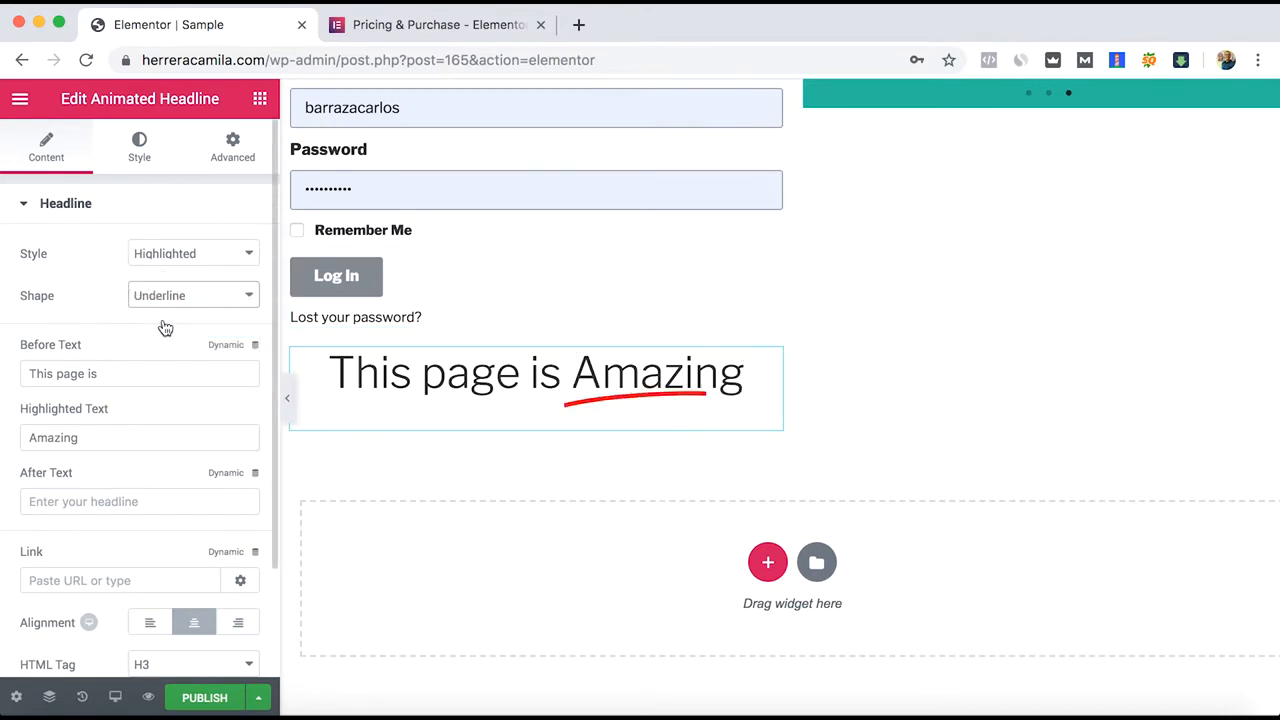
left_click(20, 98)
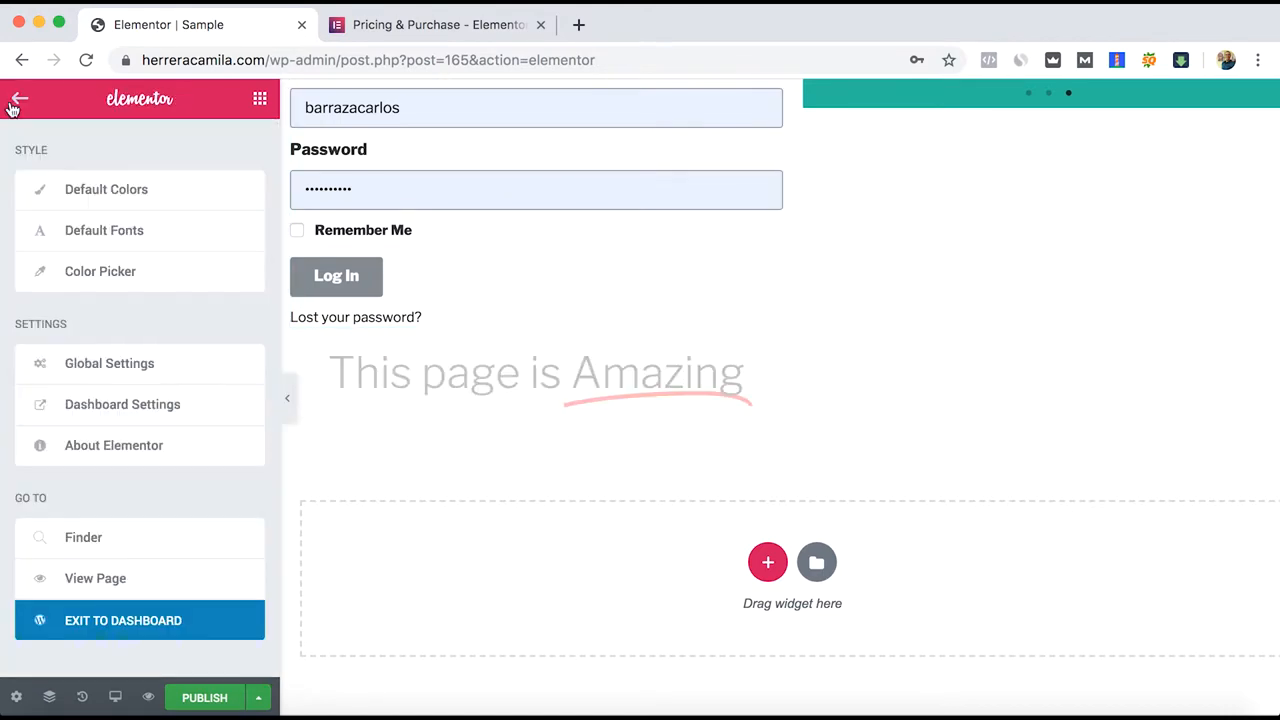
left_click(20, 98)
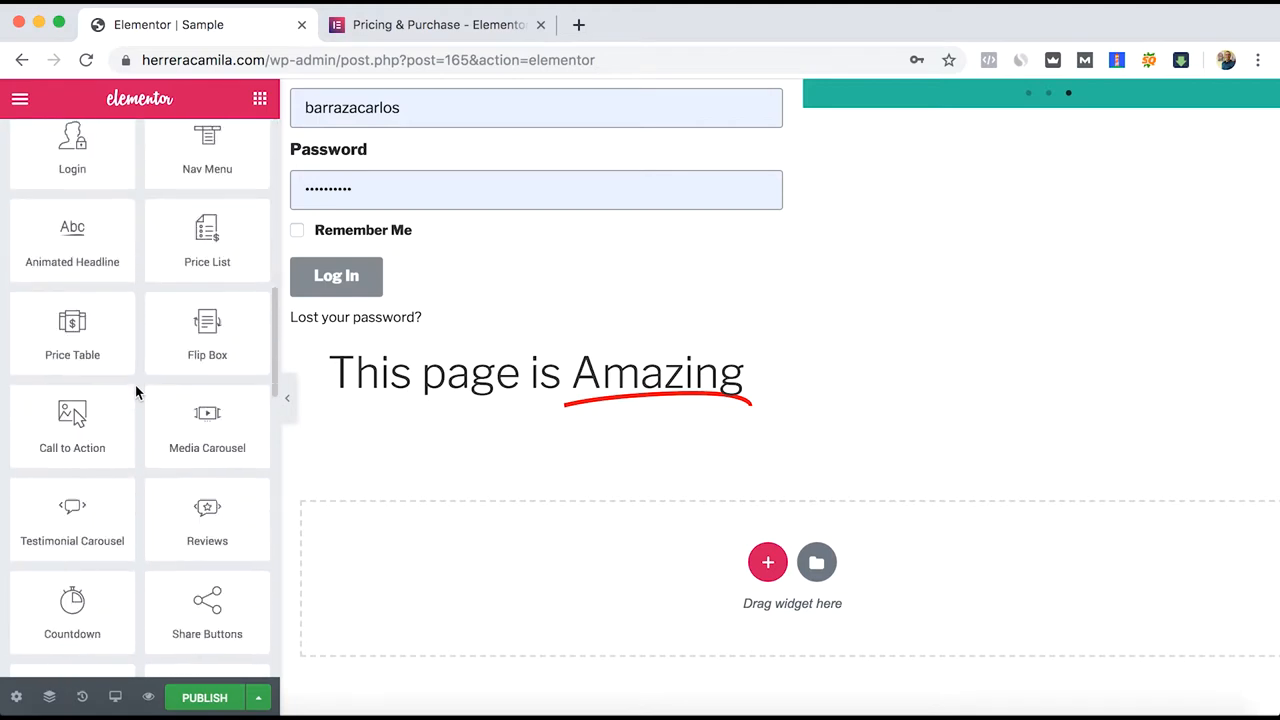
- Add a Testimonial Carousel above the headline, then move on to the boutique's leggings product page
scroll("down", 3)
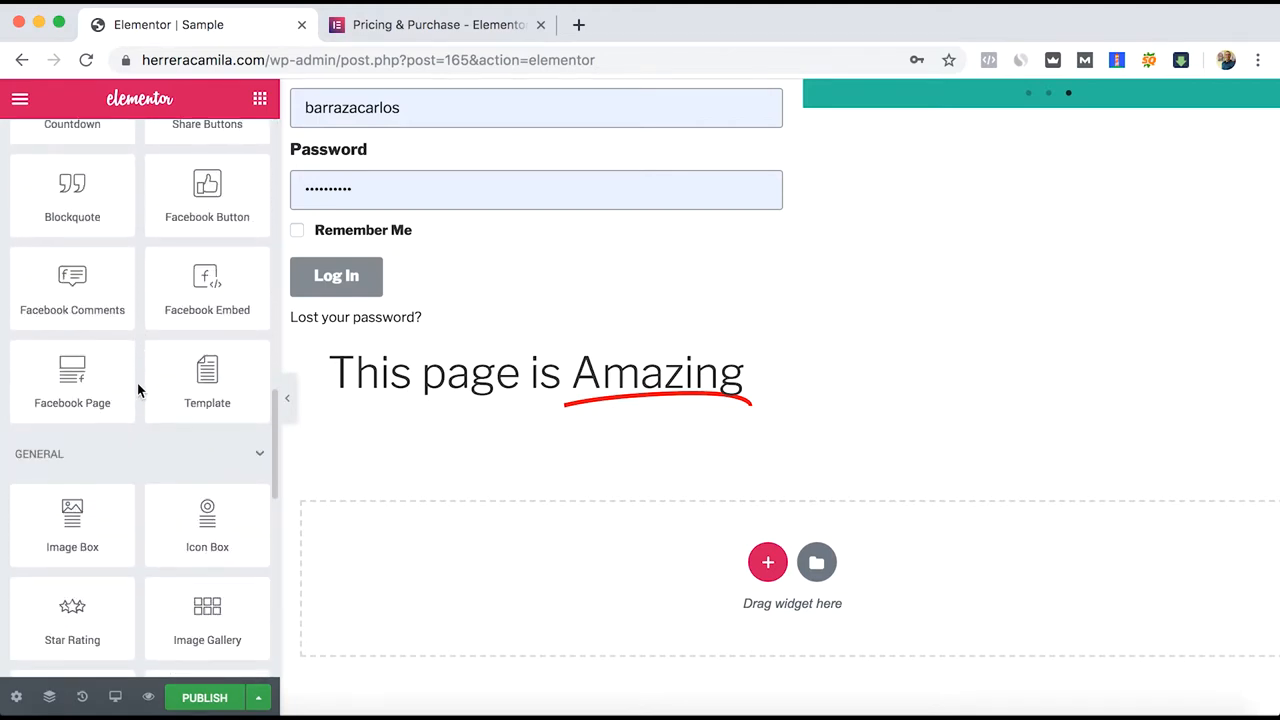
scroll("down", 3)
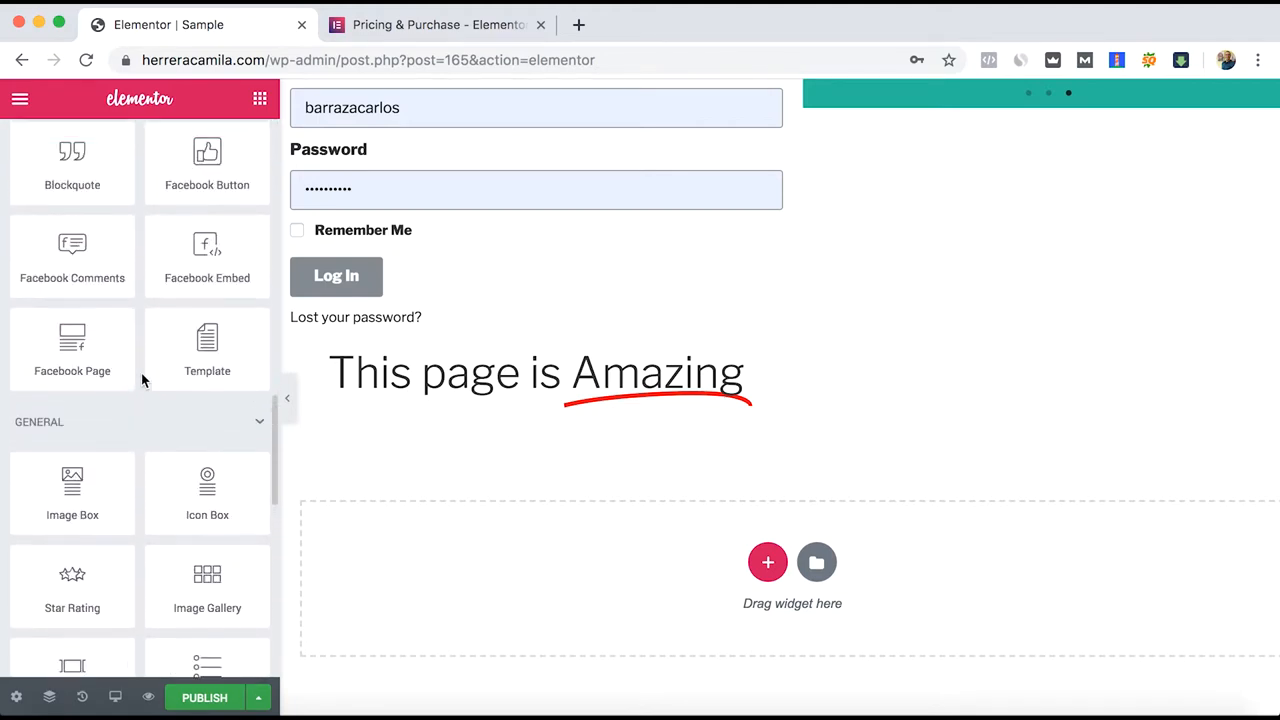
scroll("up", 3)
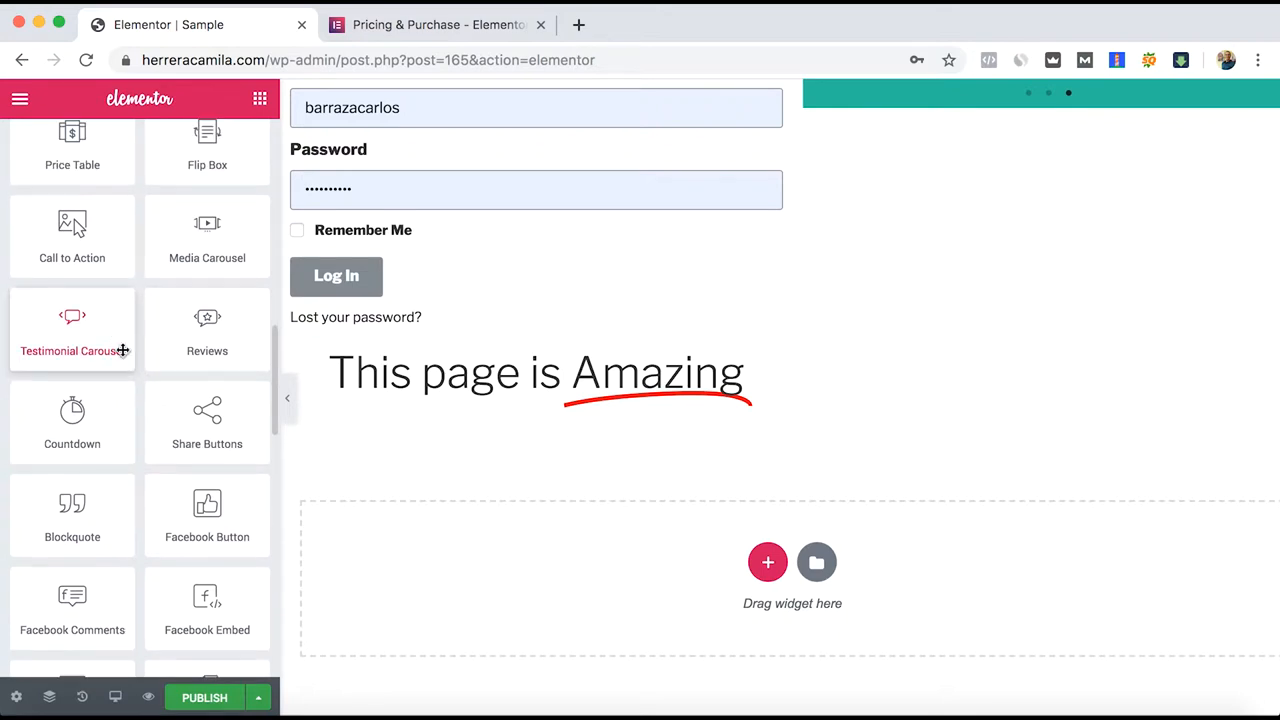
left_click(72, 330)
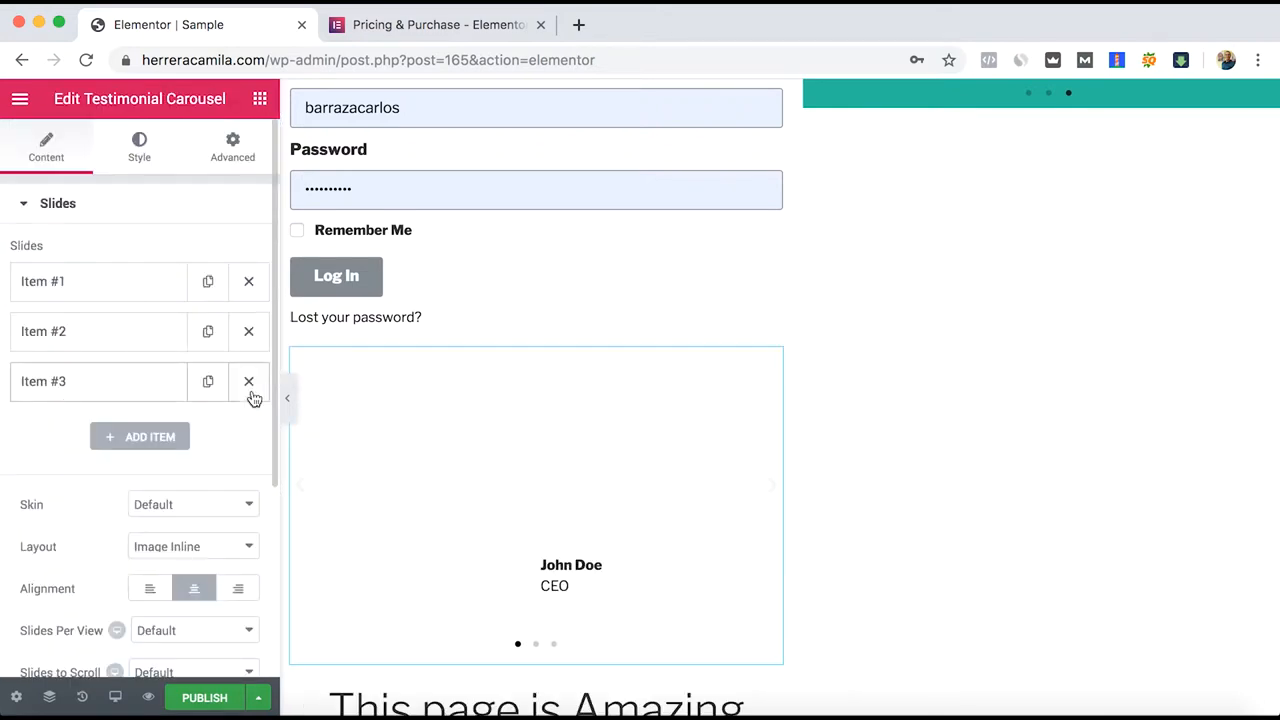
left_click(536, 644)
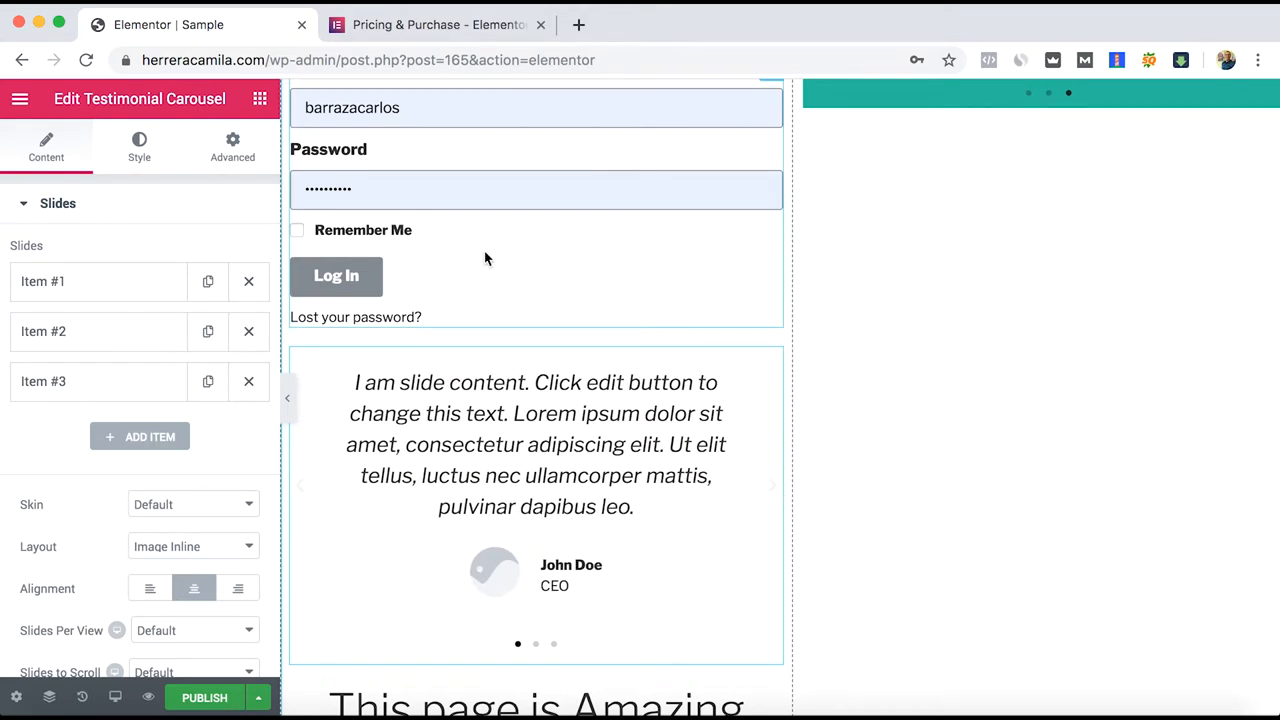
left_click(56, 204)
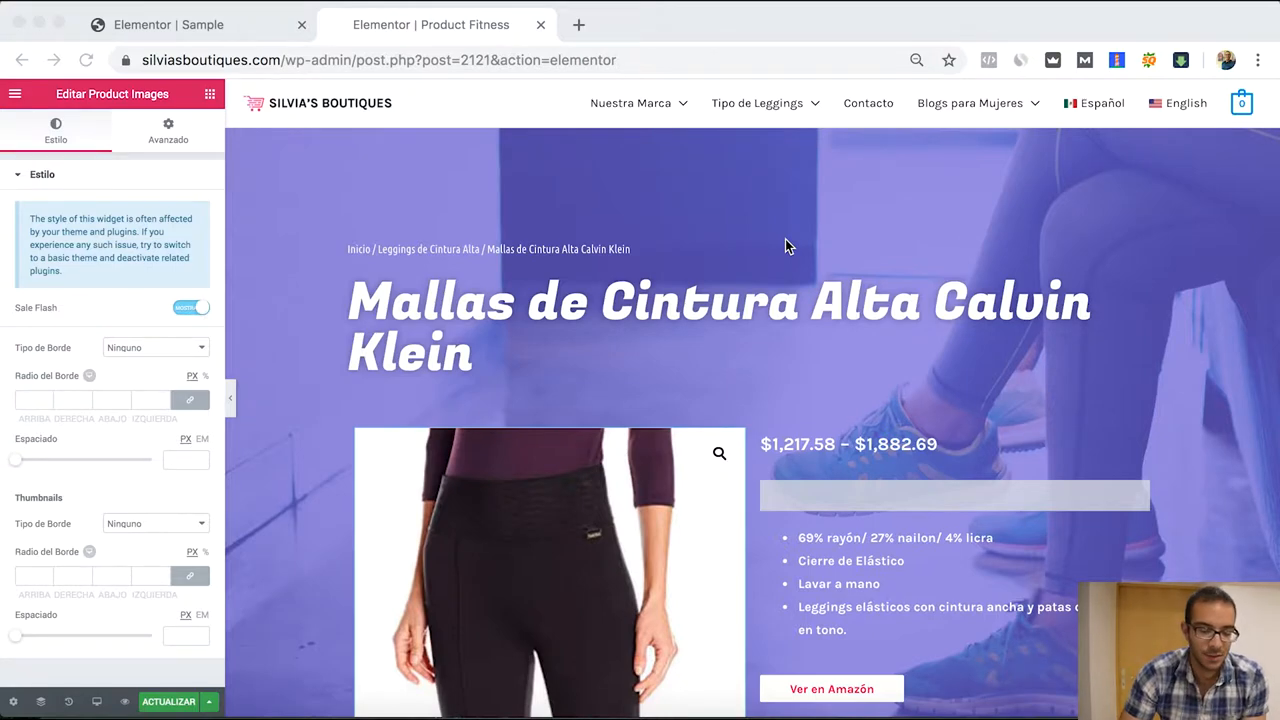
mouse_move(472, 196)
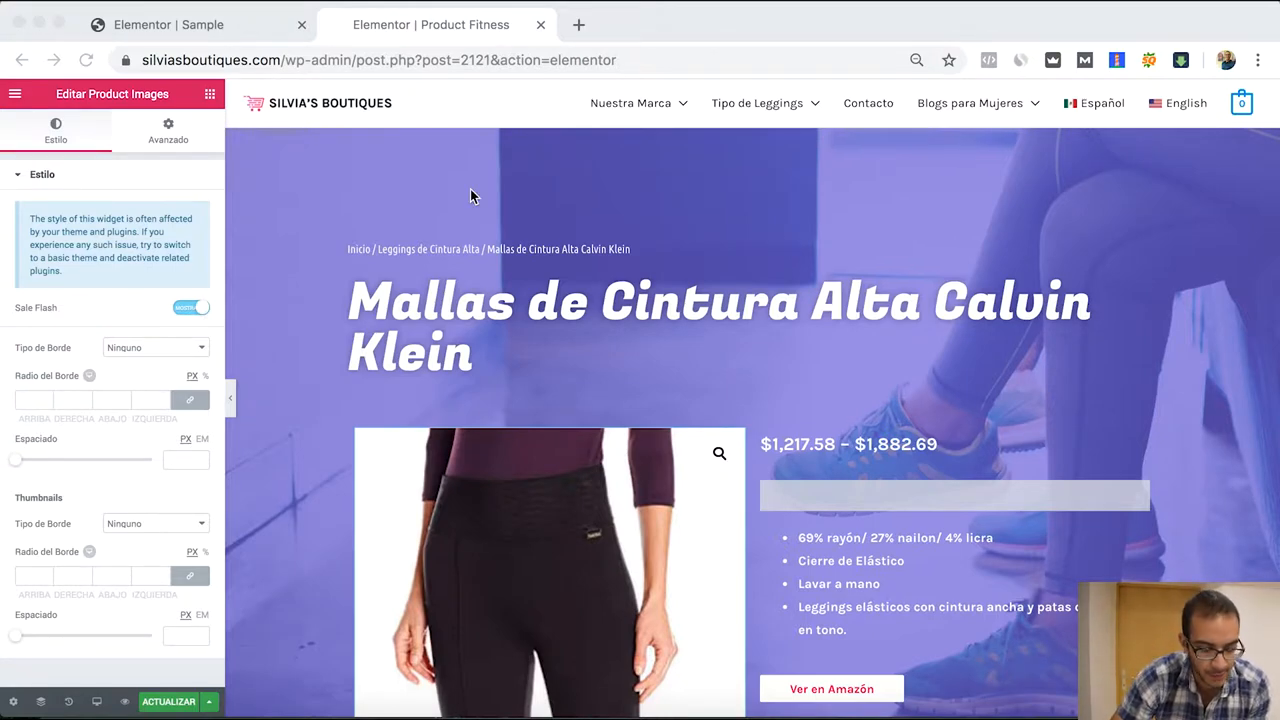
mouse_move(376, 198)
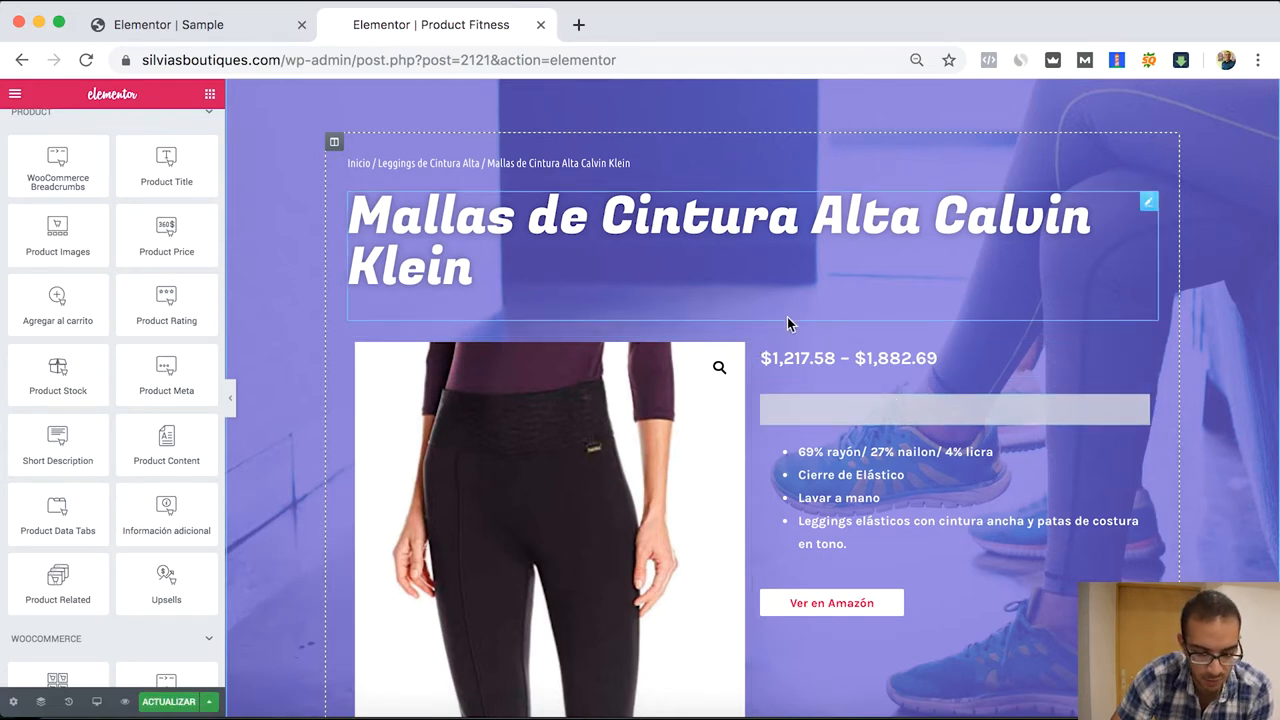
- Deselect the description block and scroll through the leggings page's title, image, price and feature list
left_click(864, 470)
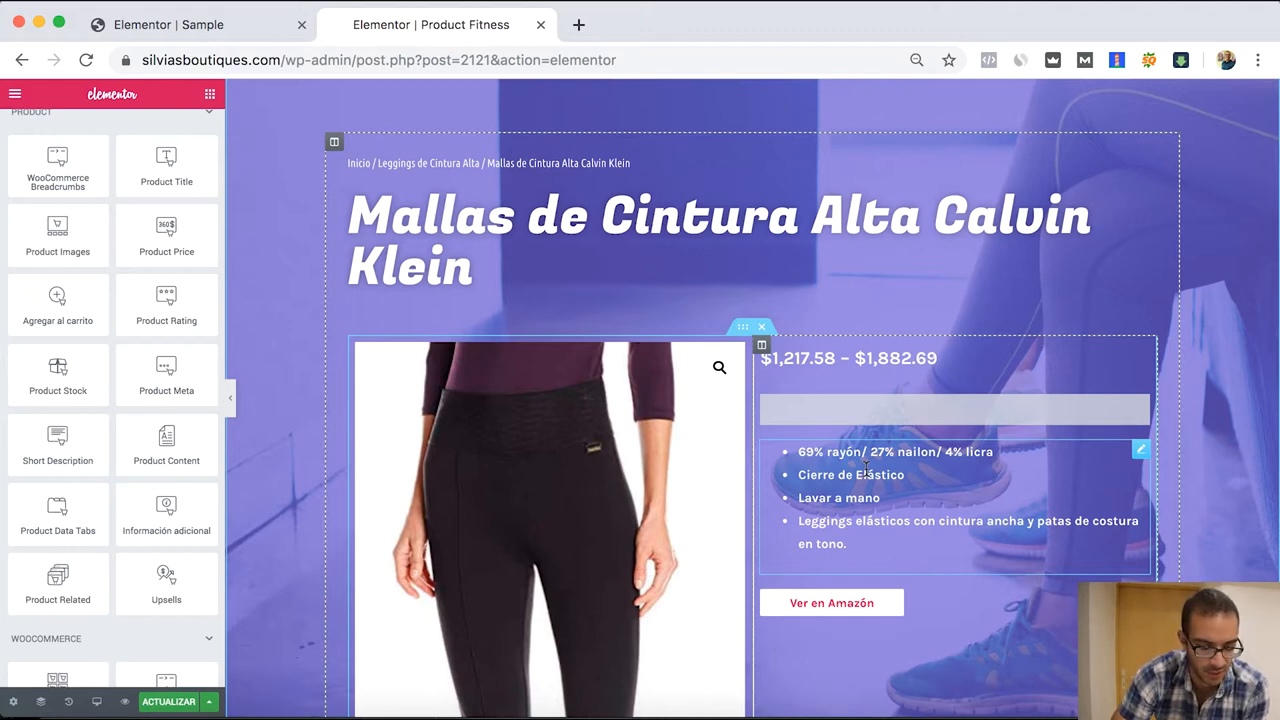
left_click(292, 192)
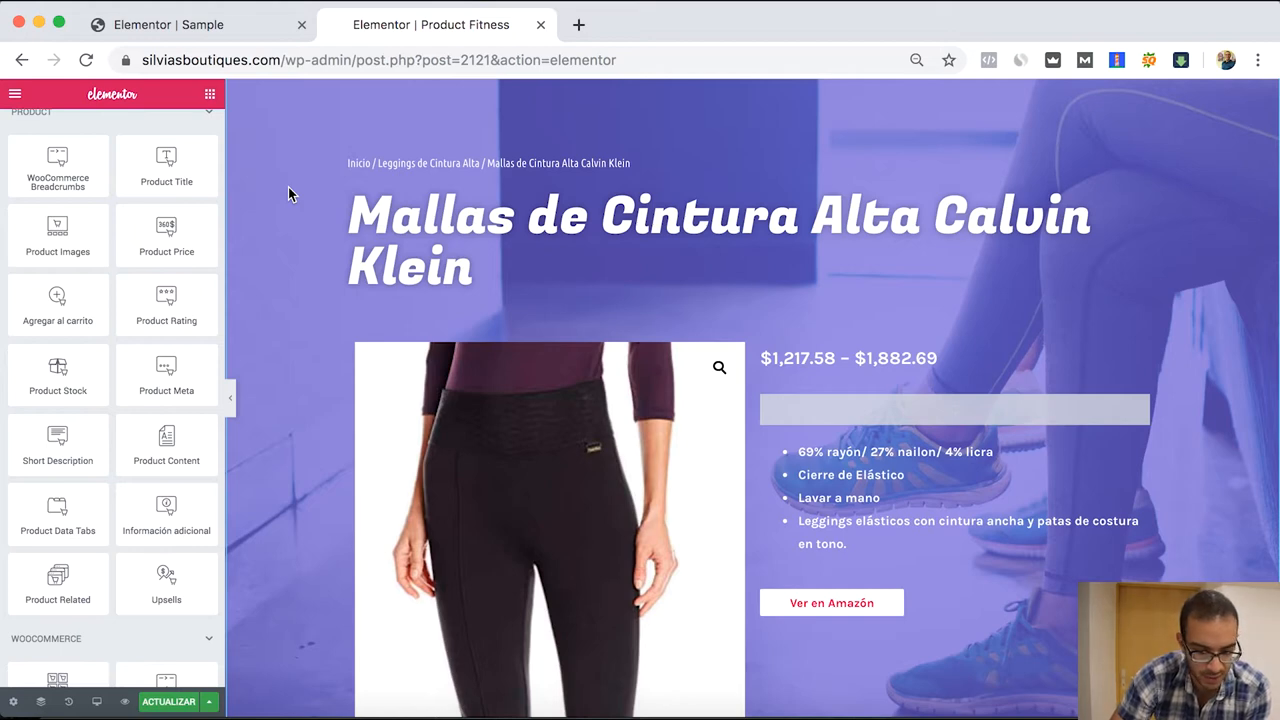
scroll("down", 3)
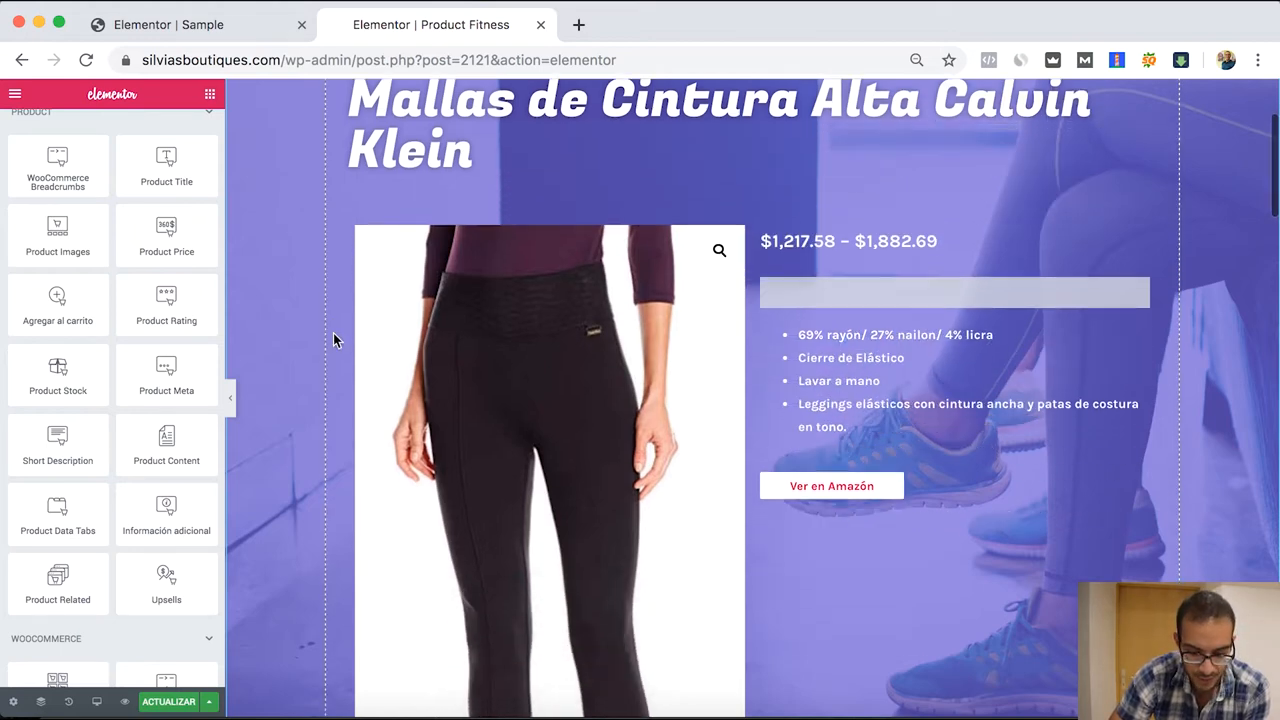
scroll("down", 3)
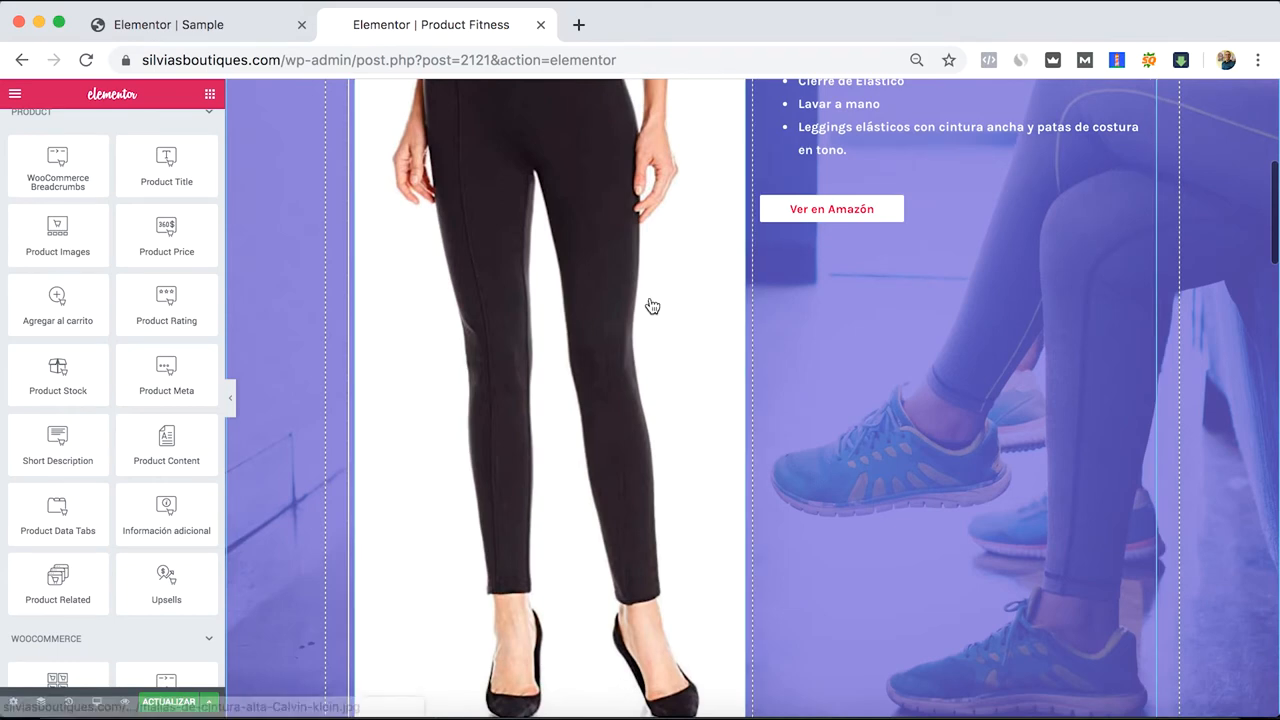
scroll("up", 3)
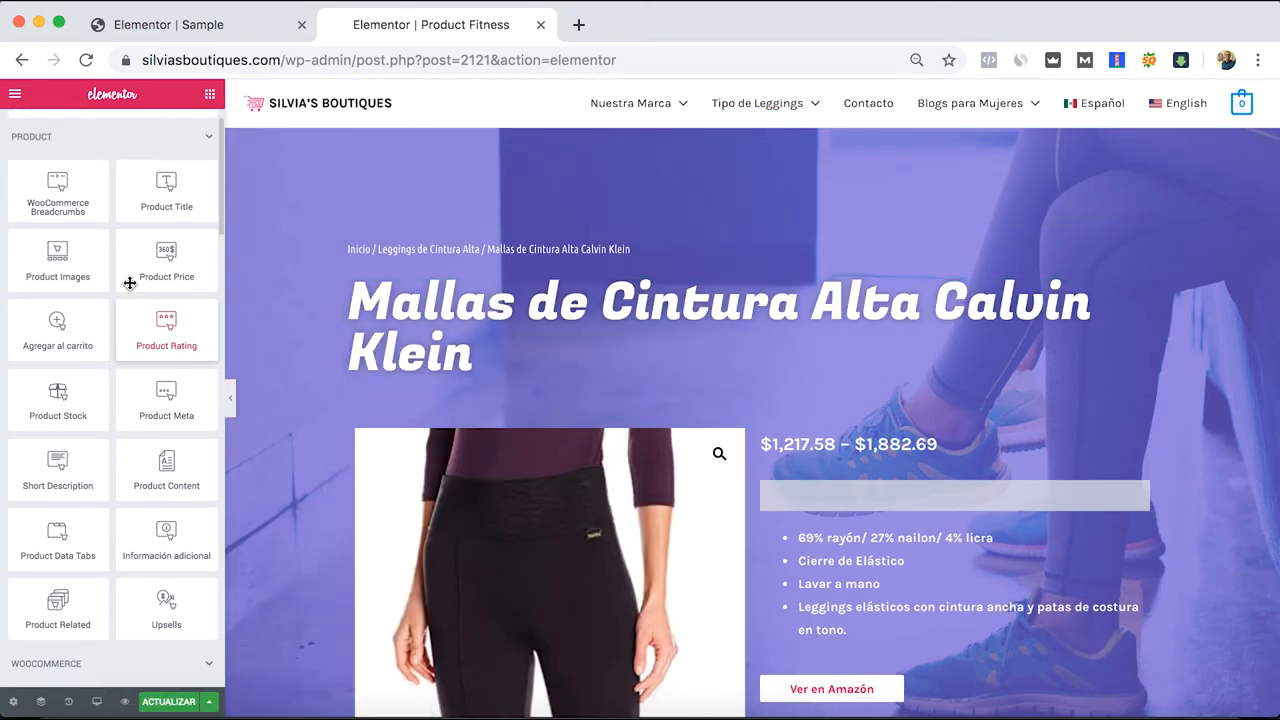
left_click(56, 260)
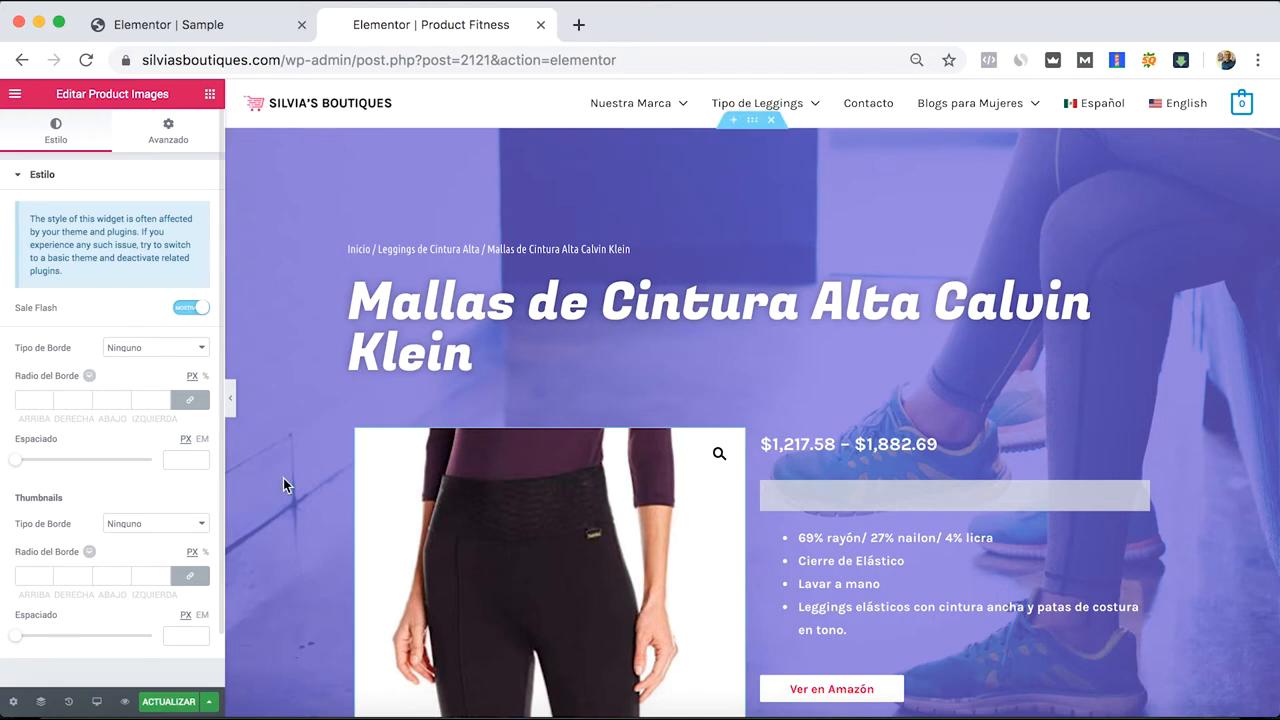
scroll("down", 3)
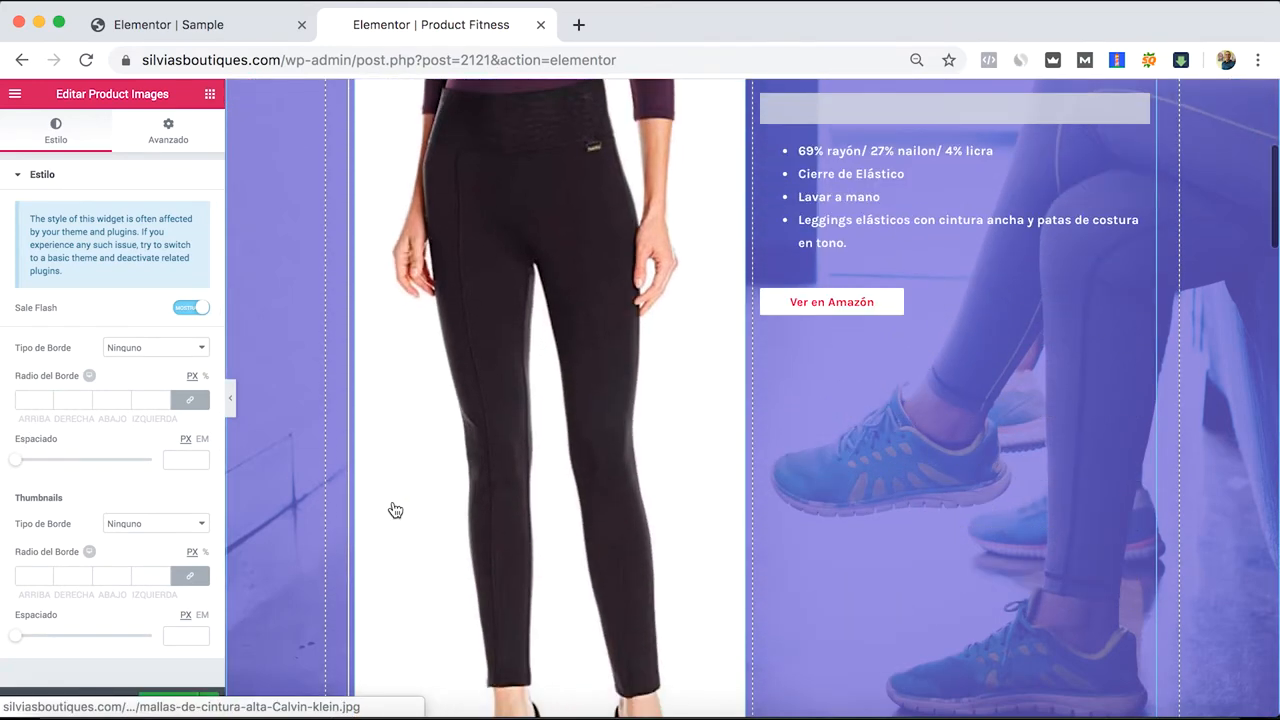
scroll("up", 3)
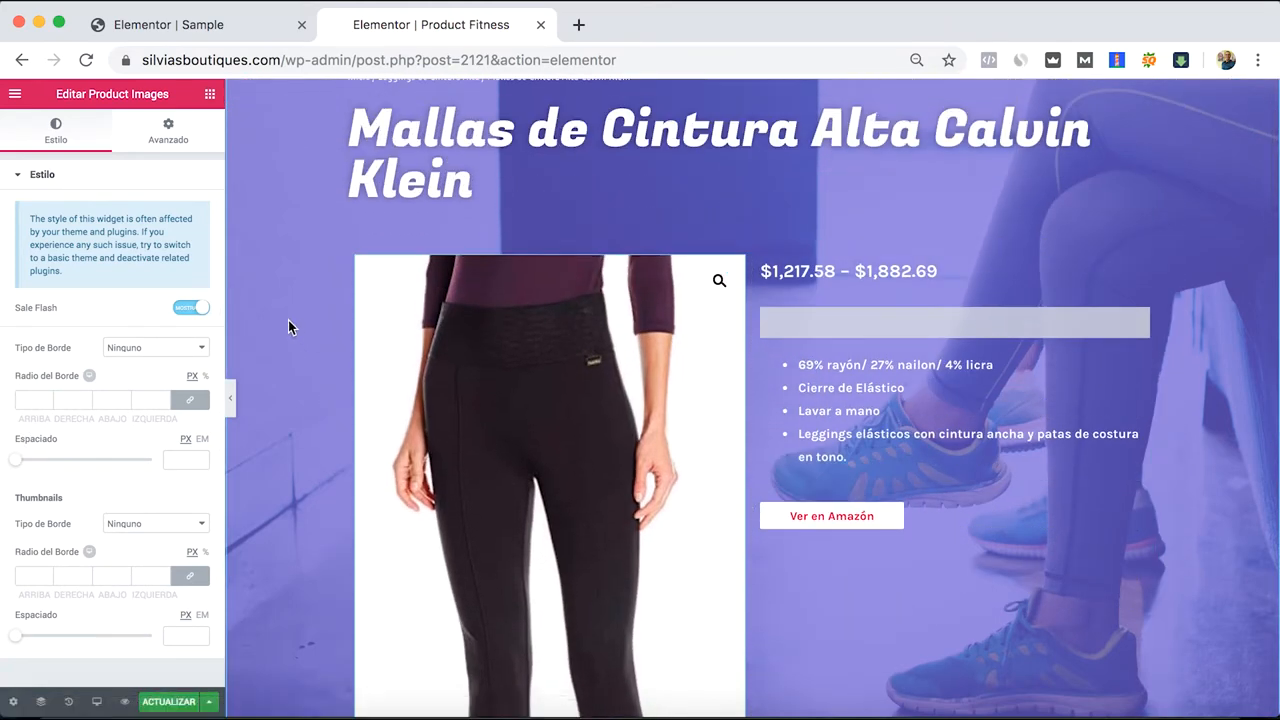
mouse_move(250, 512)
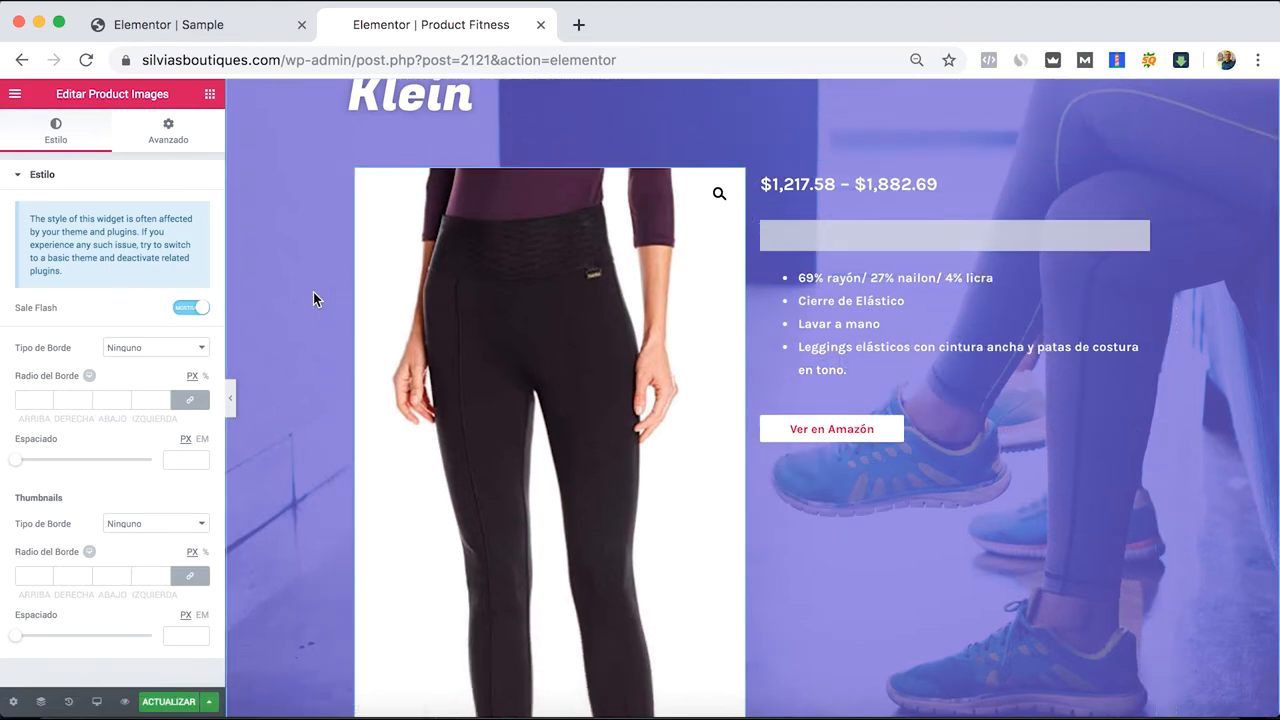
scroll("up", 3)
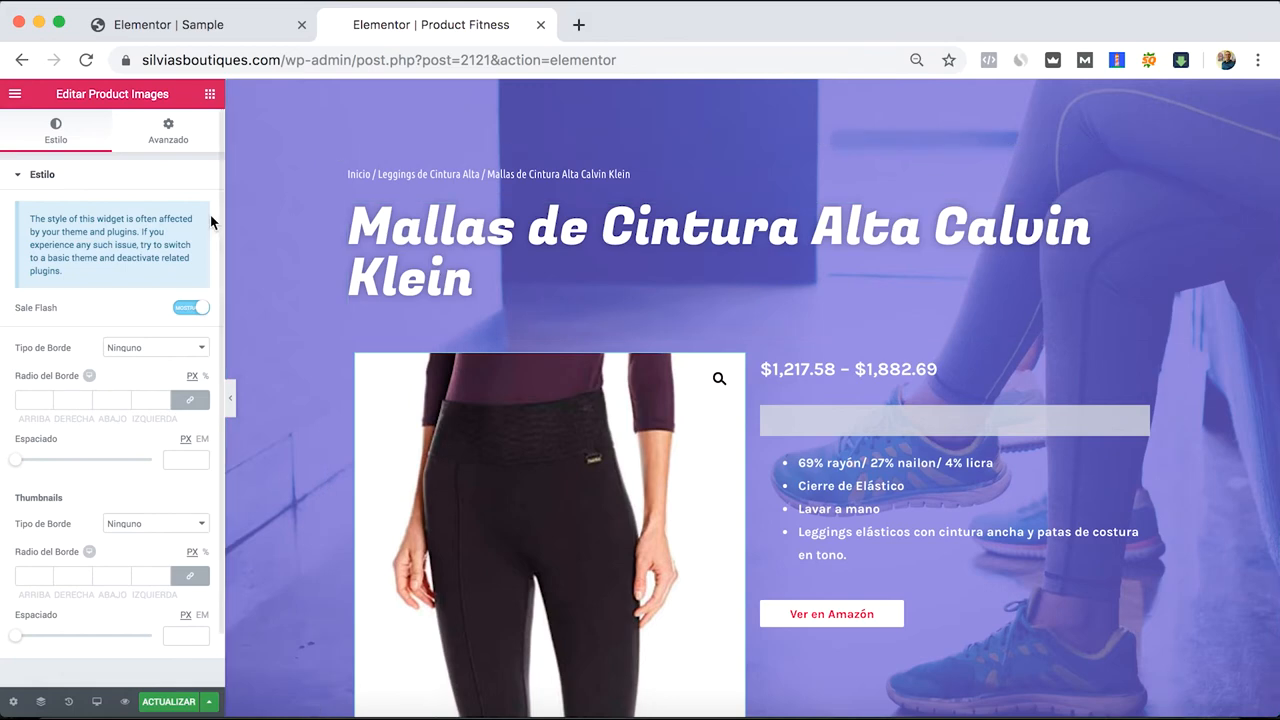
mouse_move(100, 316)
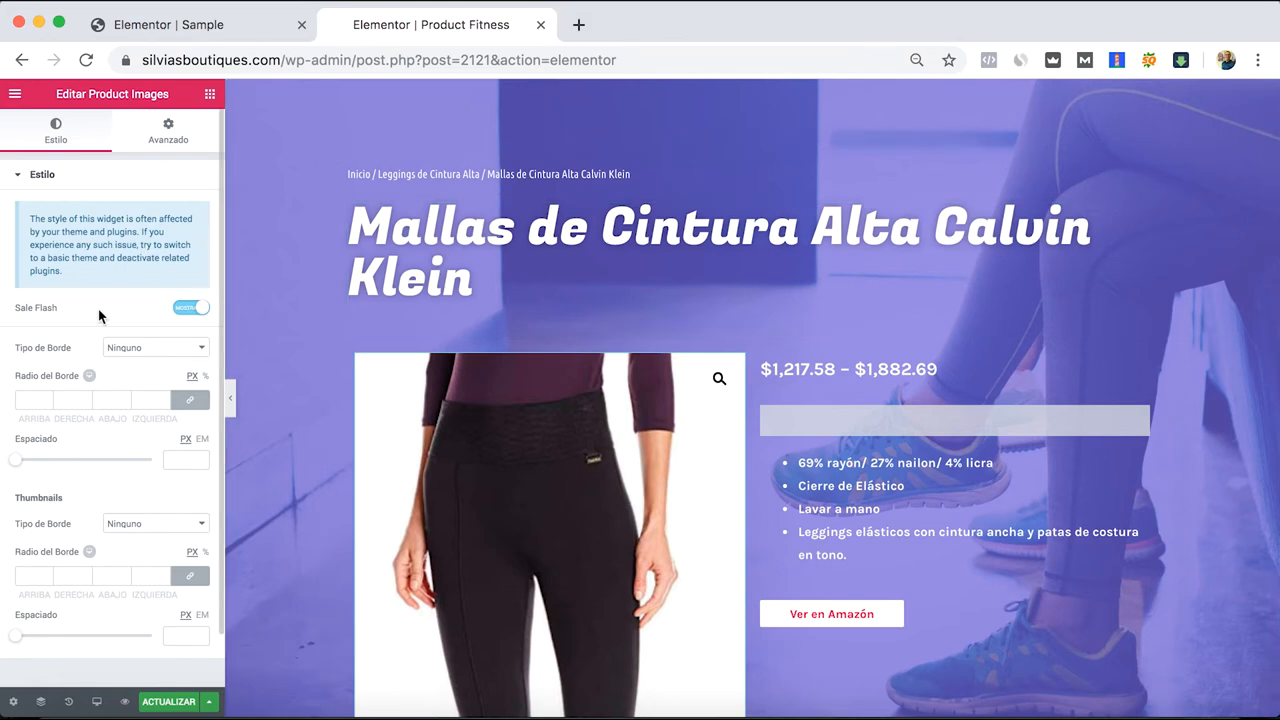
mouse_move(118, 162)
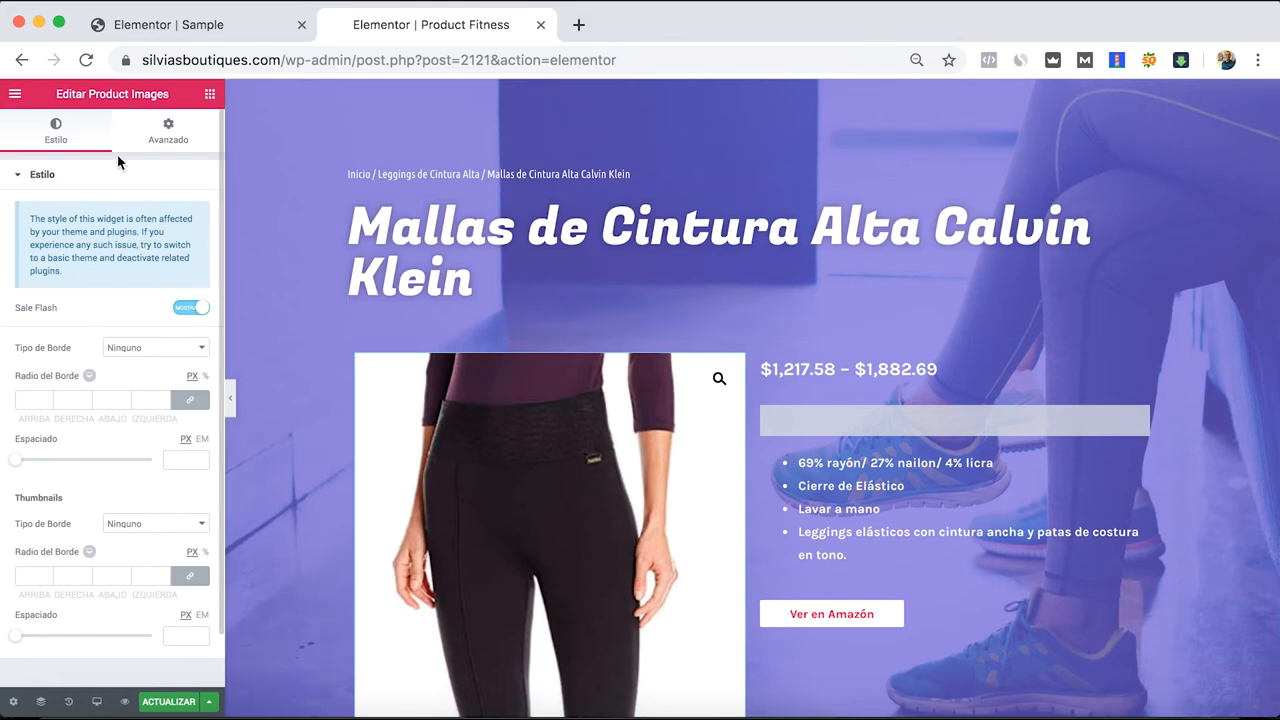
left_click(168, 130)
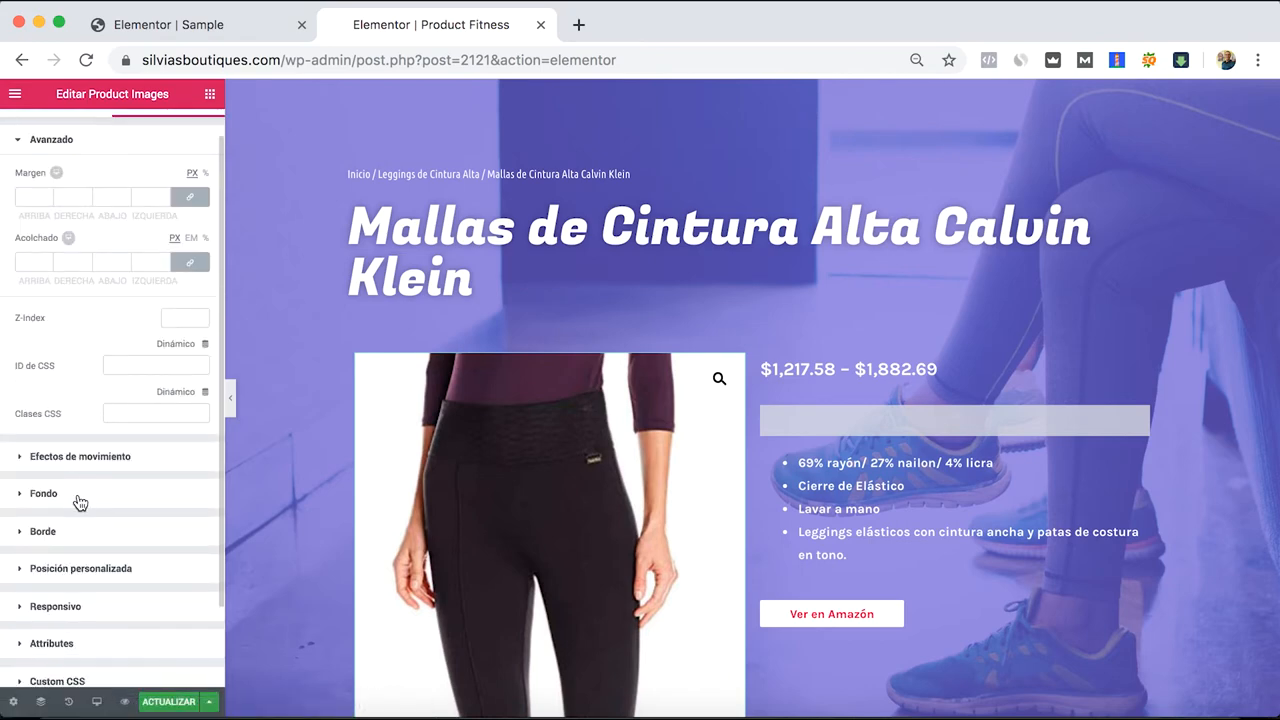
left_click(80, 456)
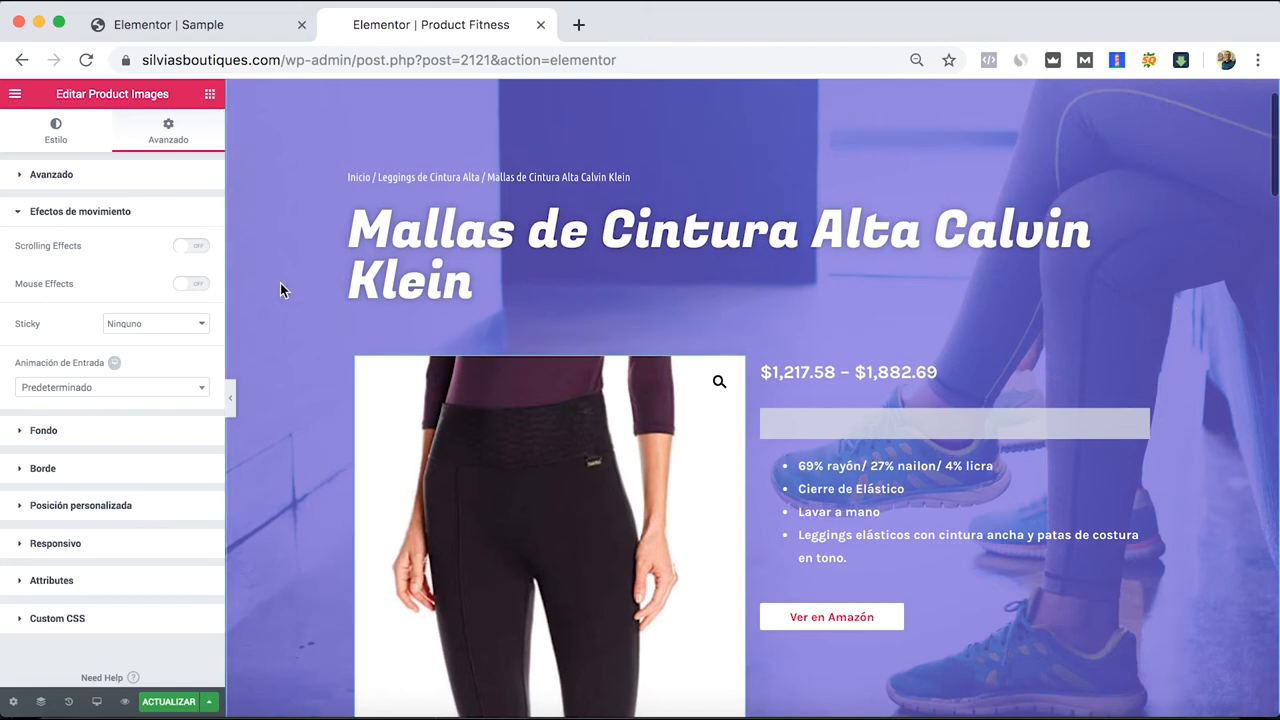
left_click(56, 130)
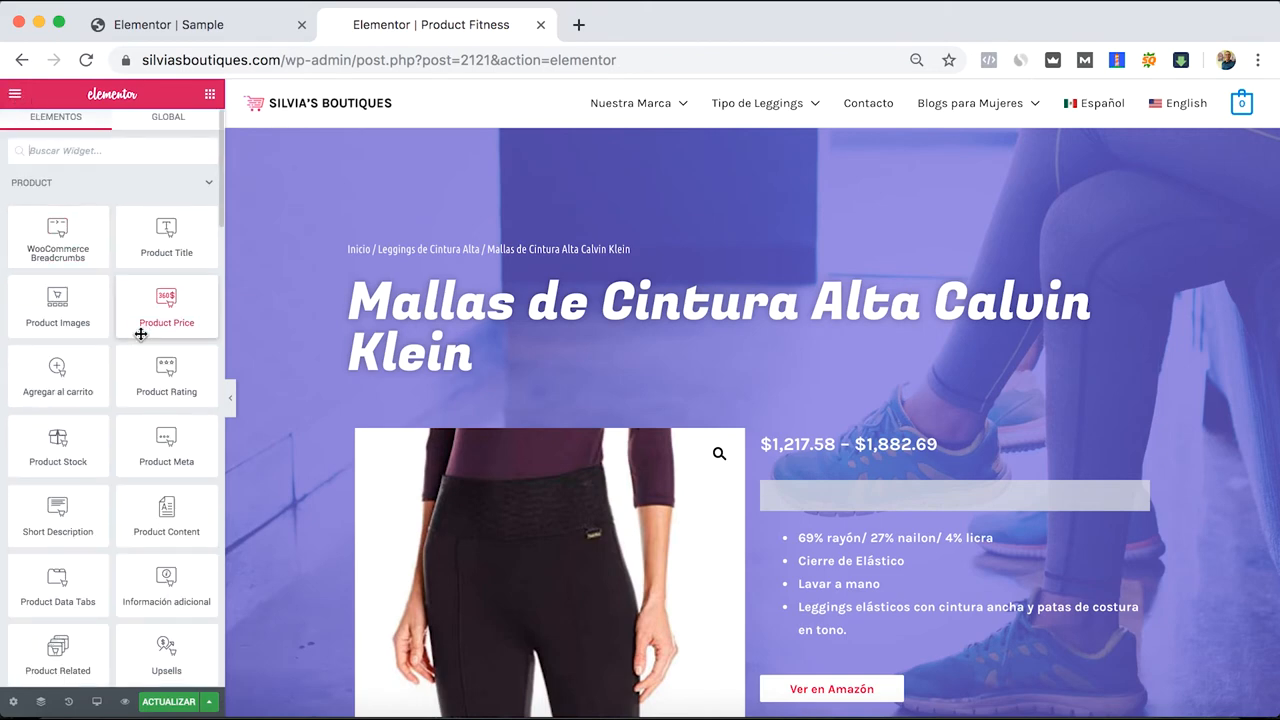
scroll("down", 3)
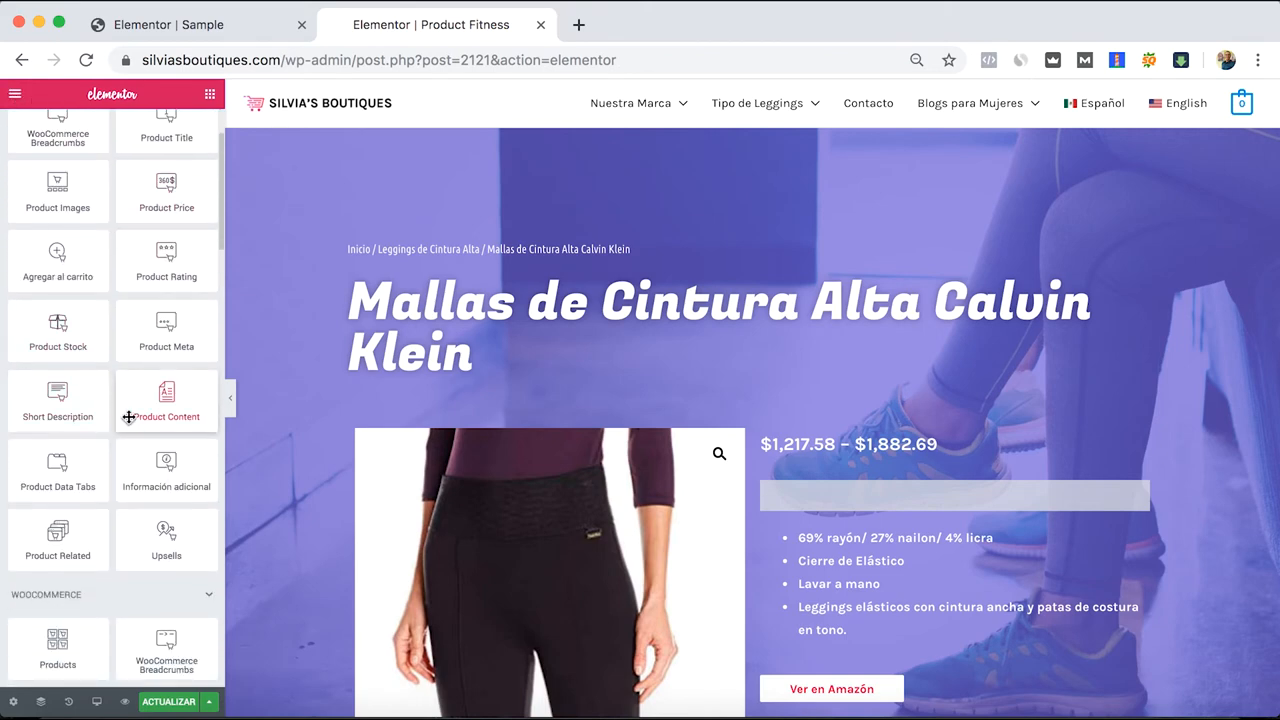
scroll("down", 3)
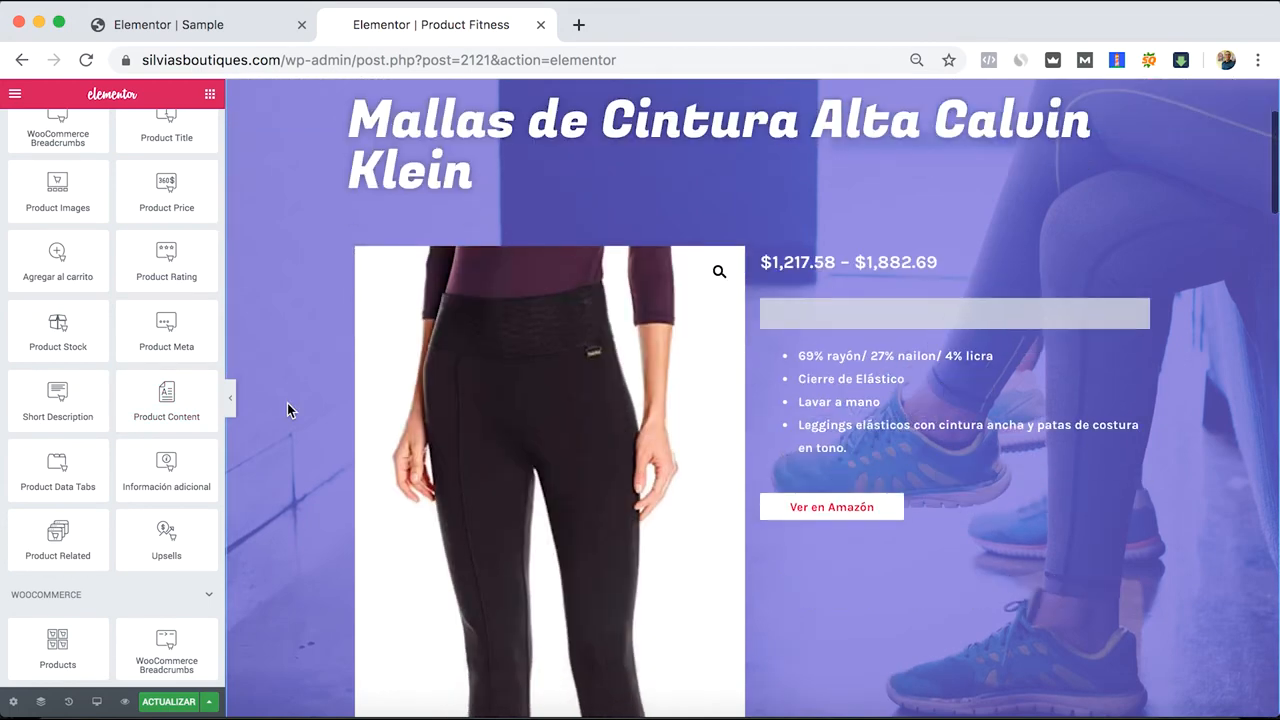
scroll("down", 3)
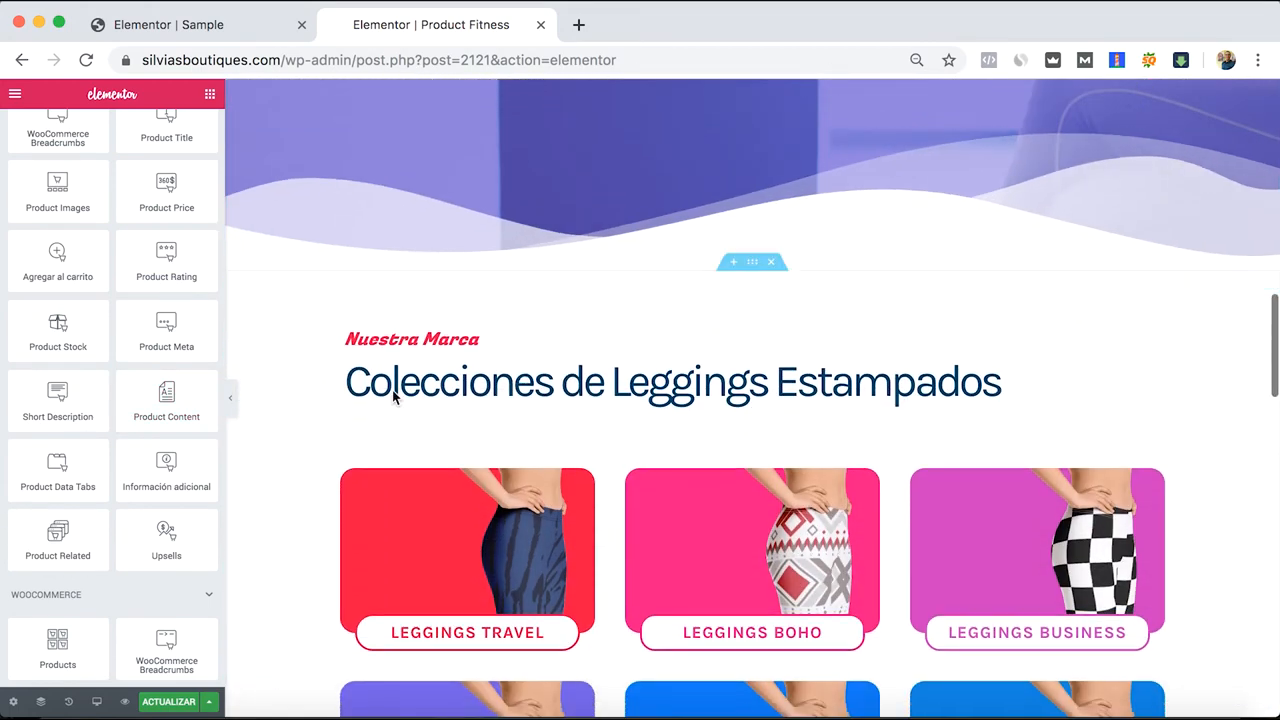
scroll("down", 3)
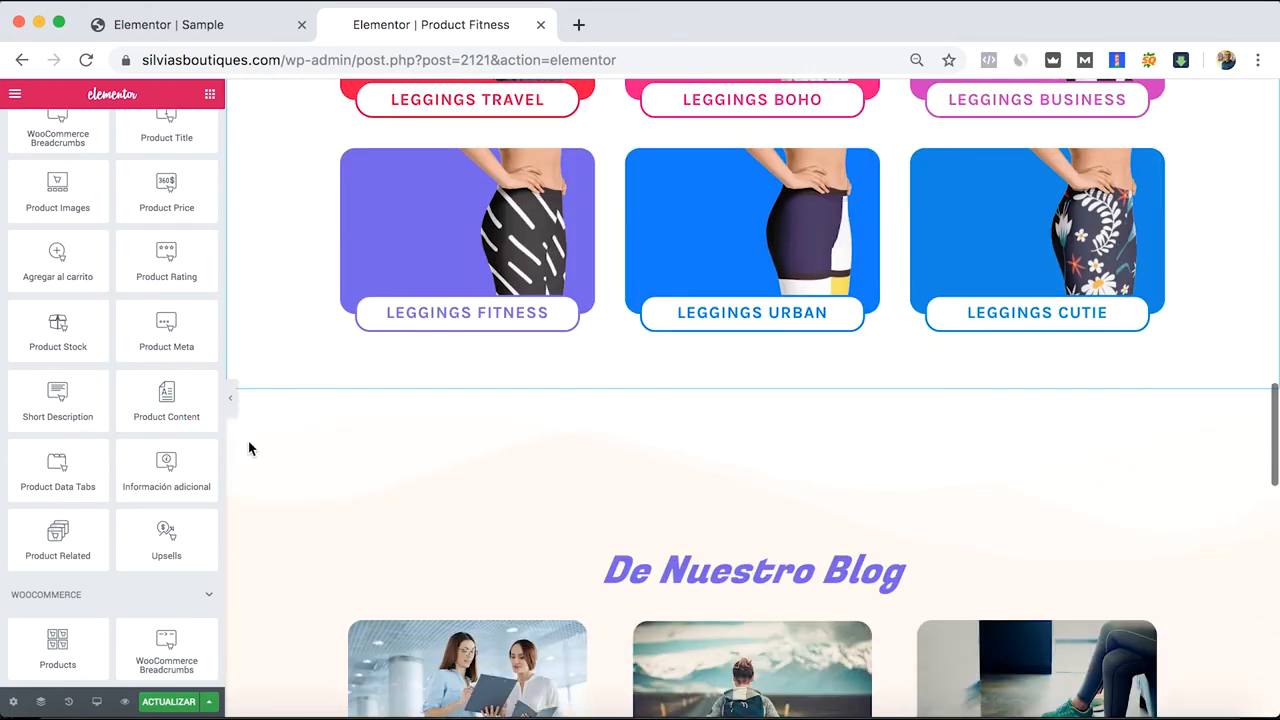
scroll("down", 3)
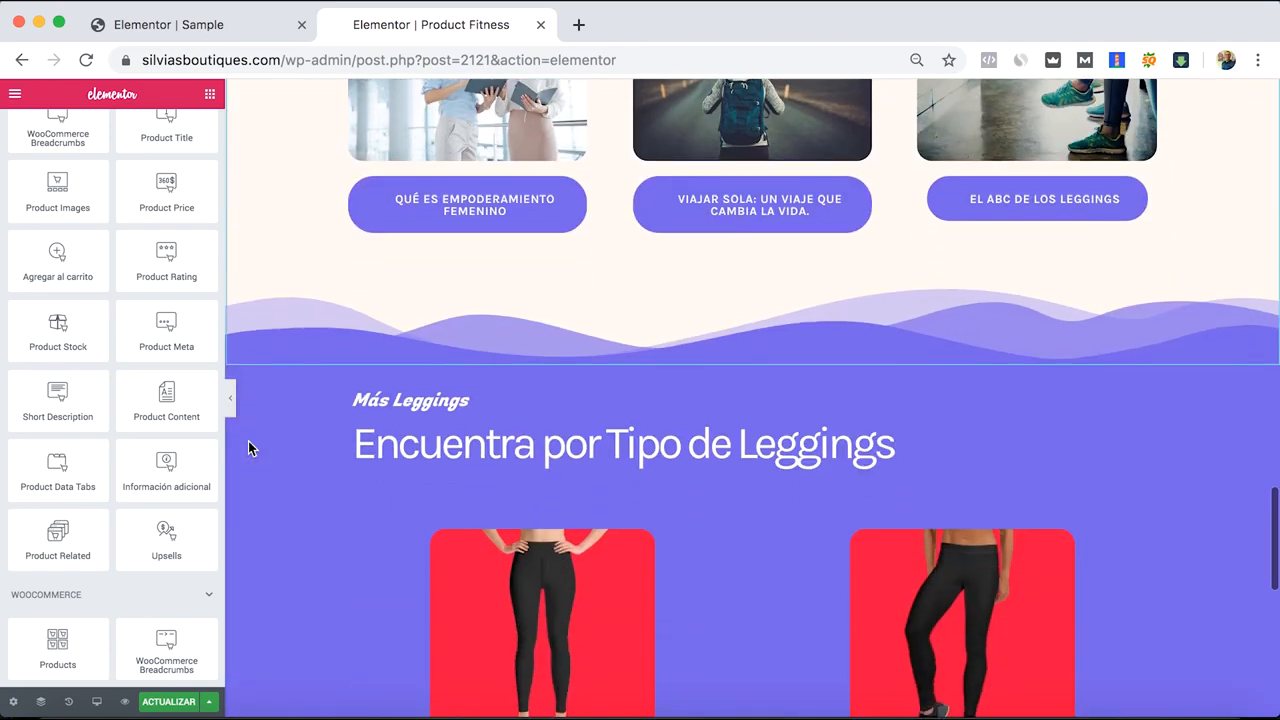
scroll("down", 3)
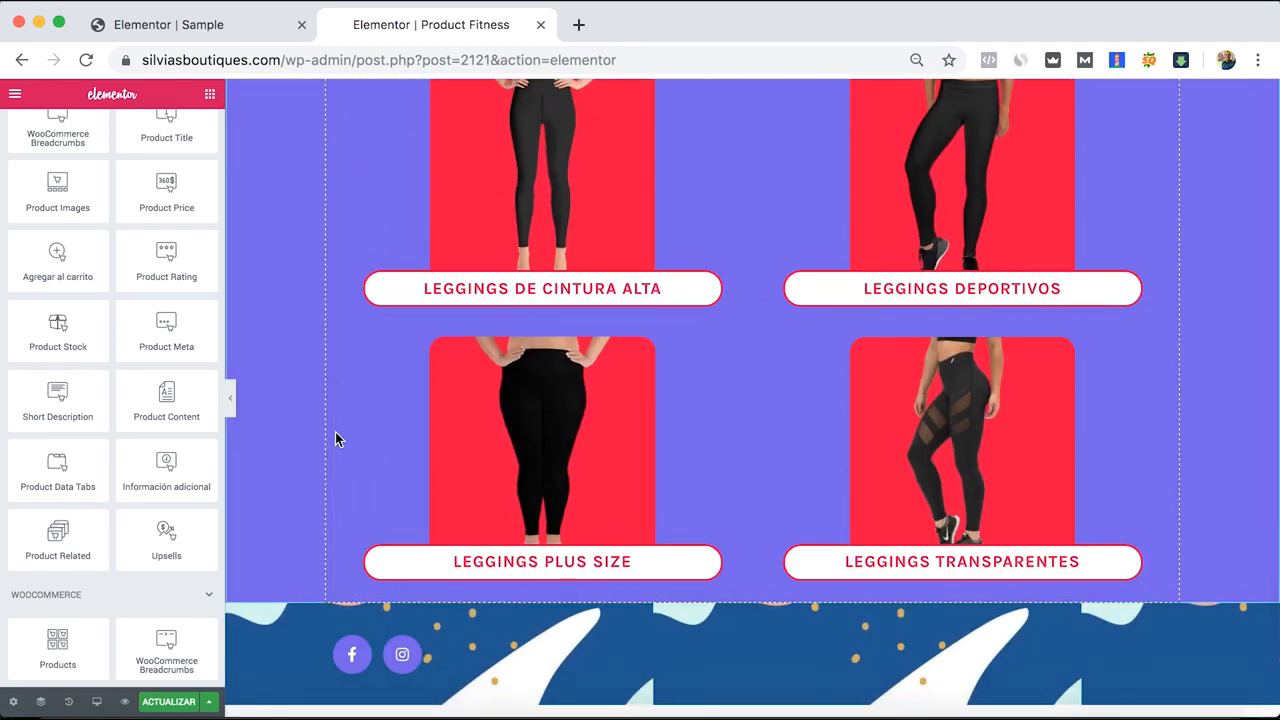
scroll("up", 3)
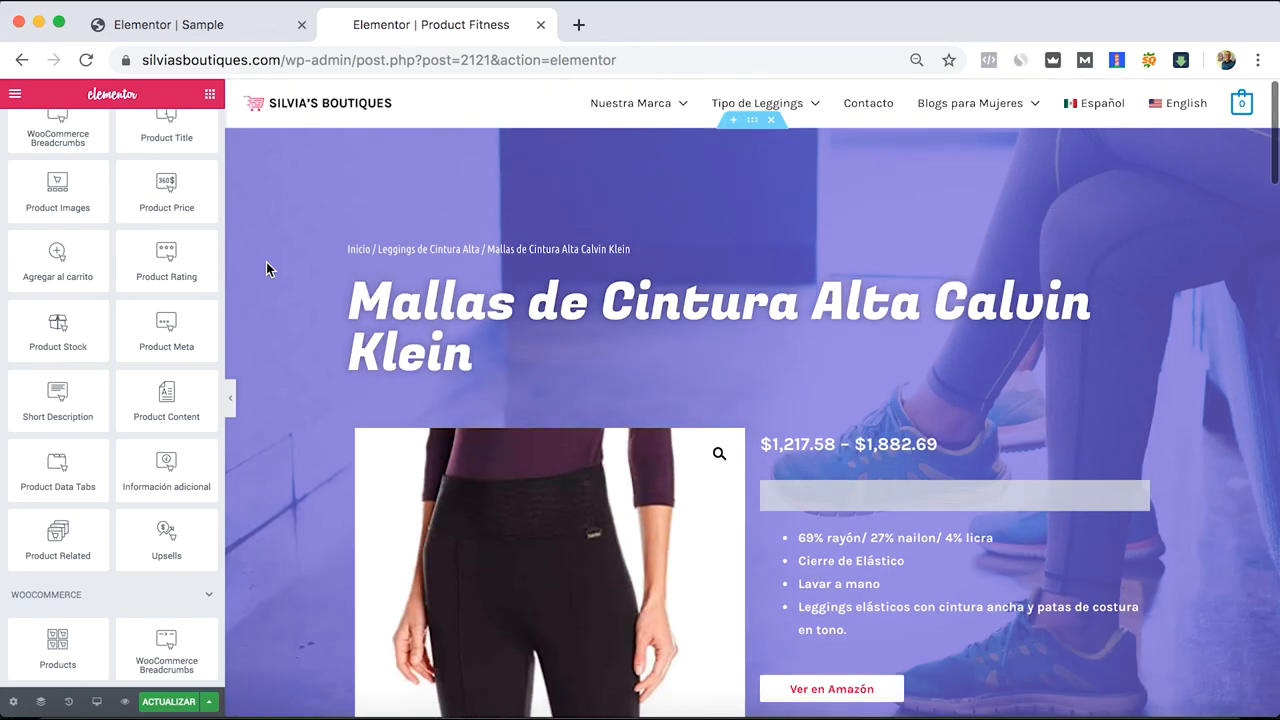
mouse_move(284, 206)
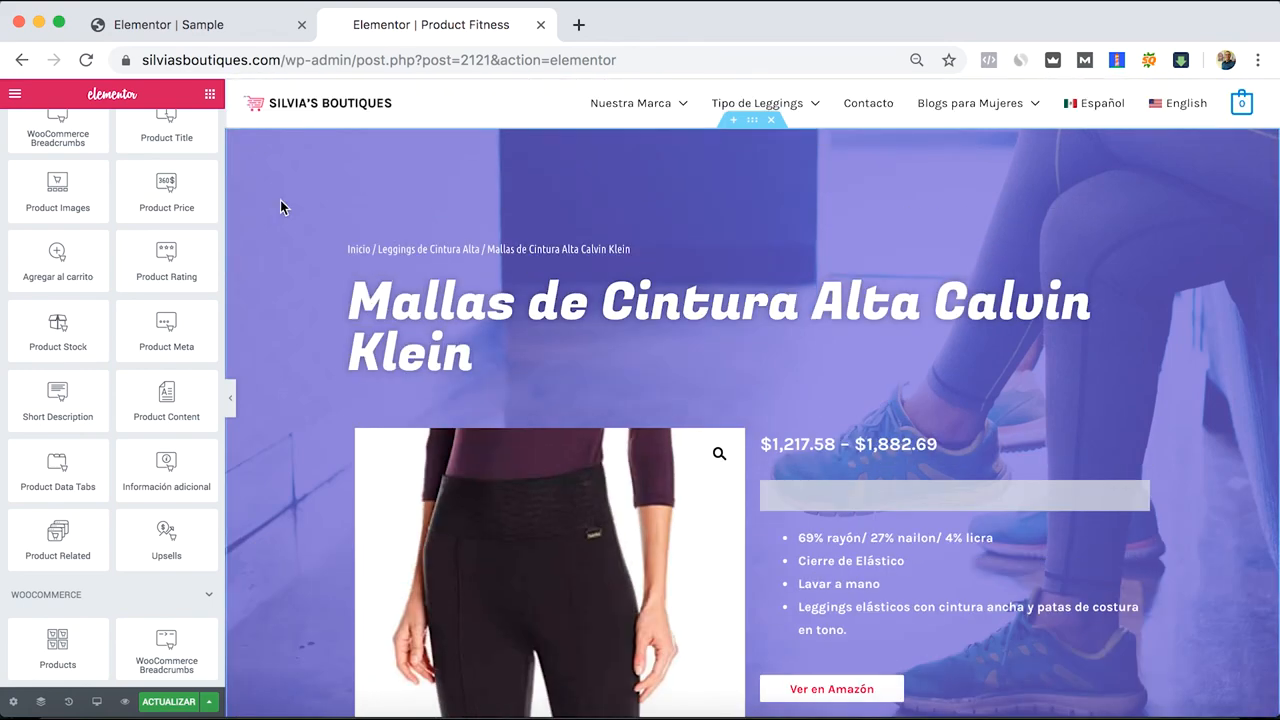